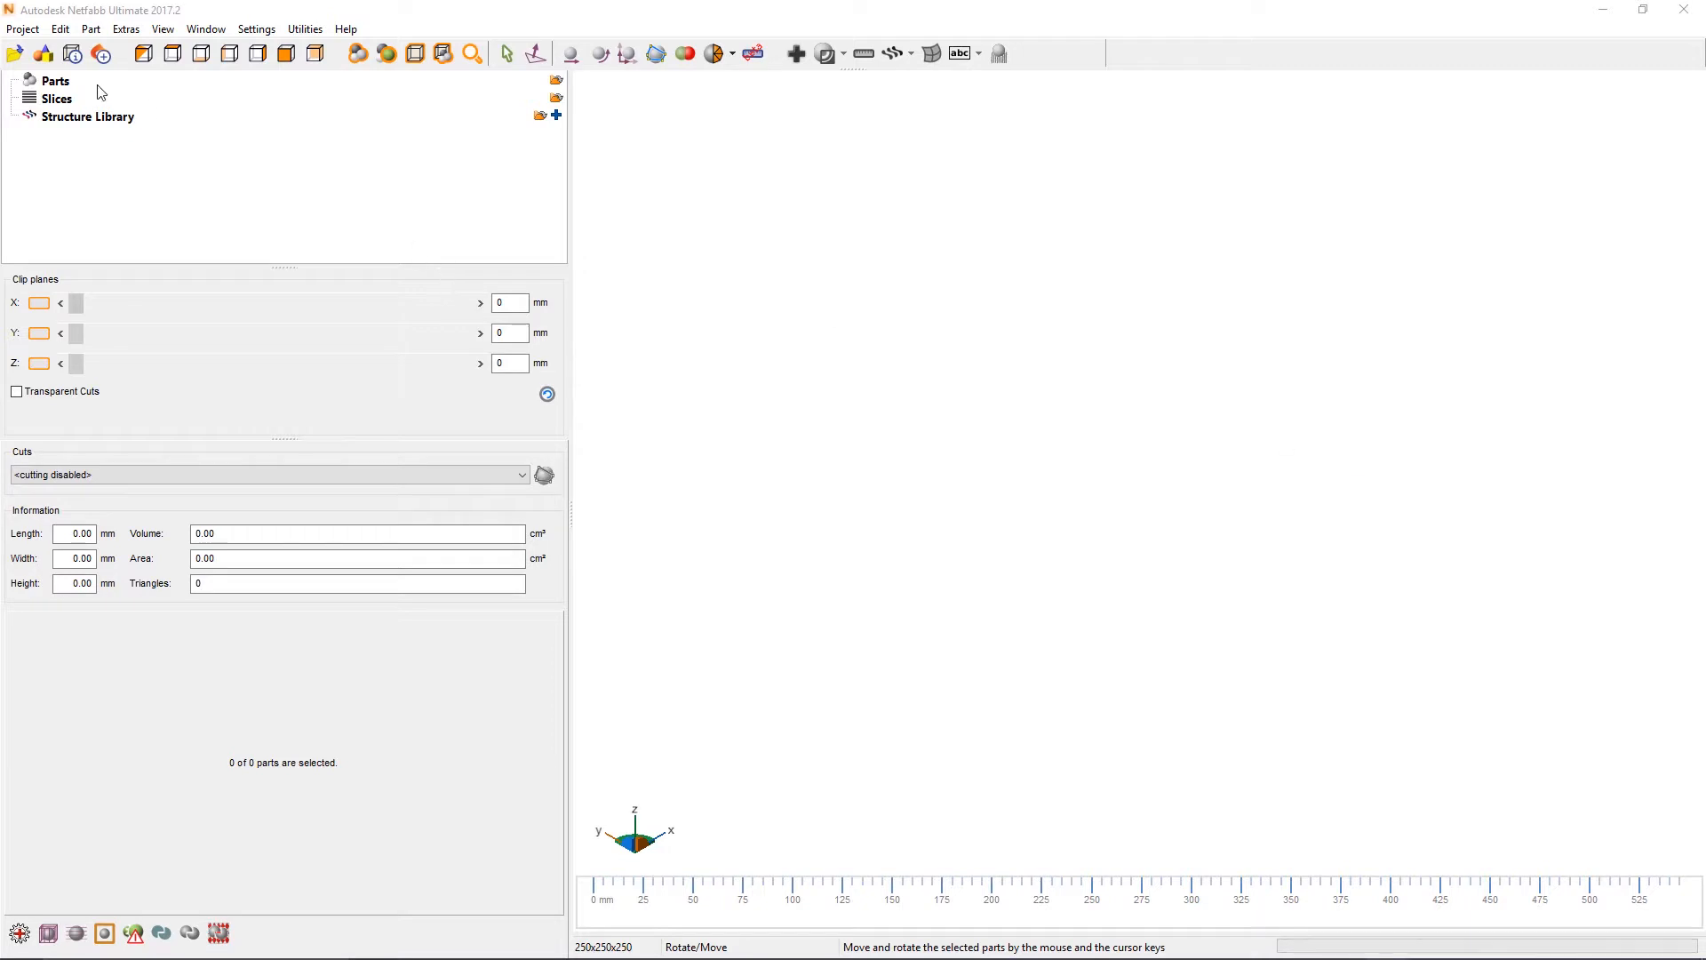
- Load 4-Bracket.x_t from Nurture_Data into the import preview
left_click(21, 29)
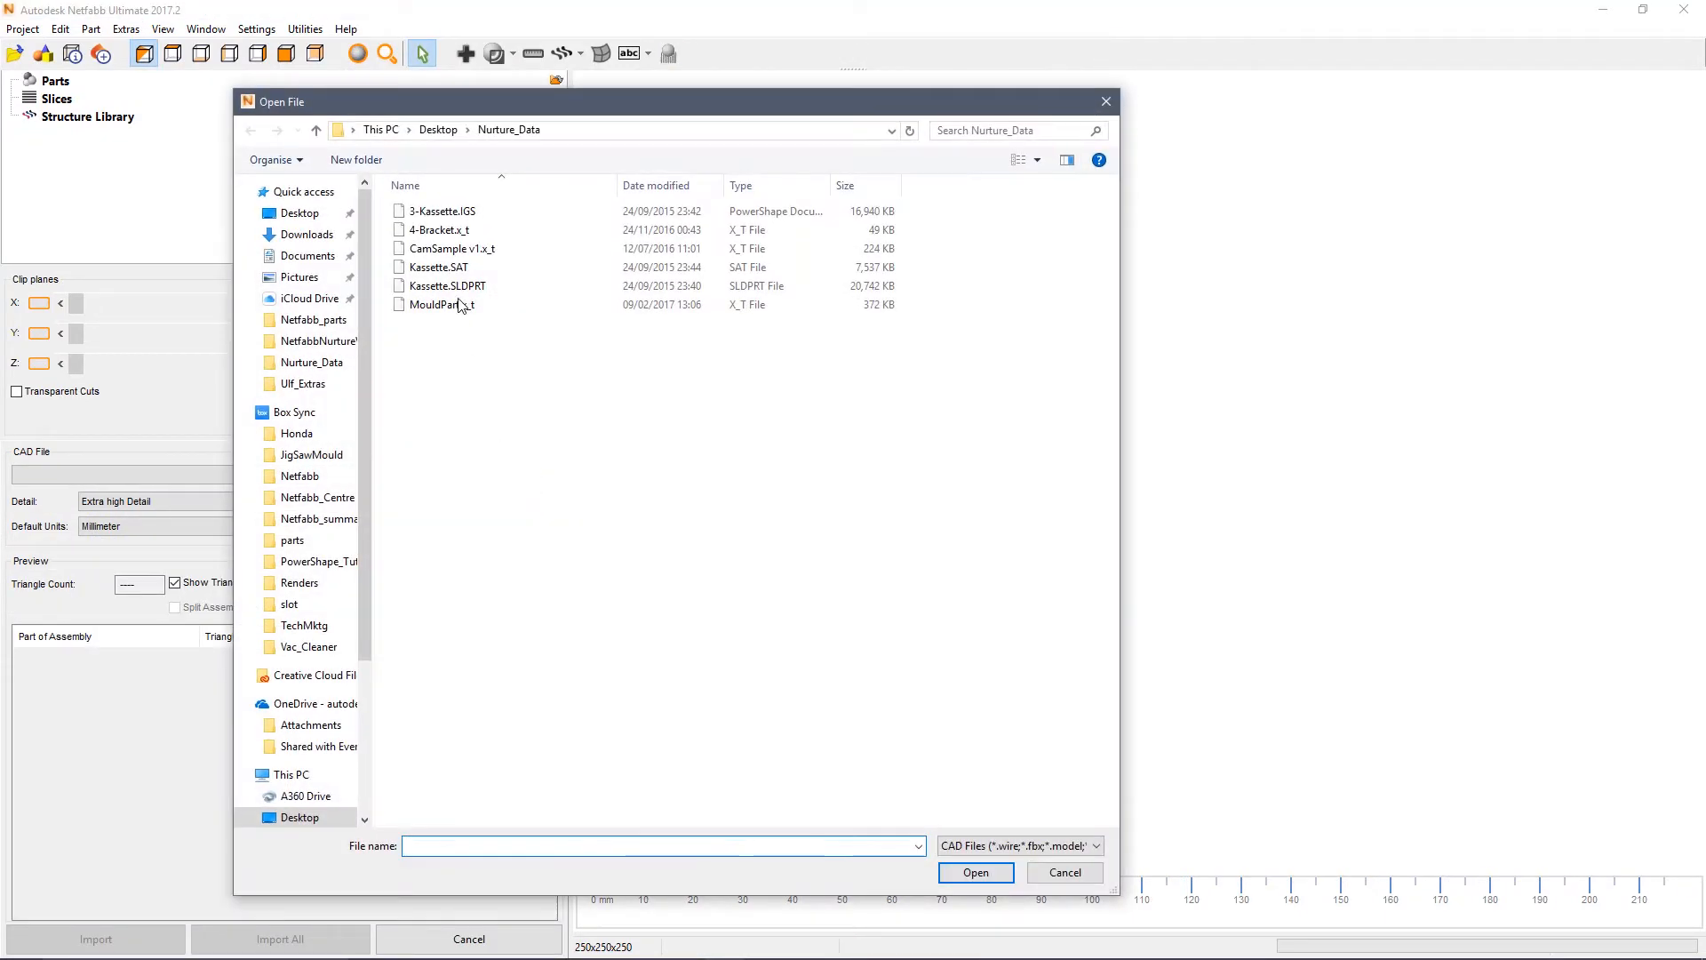
left_click(436, 229)
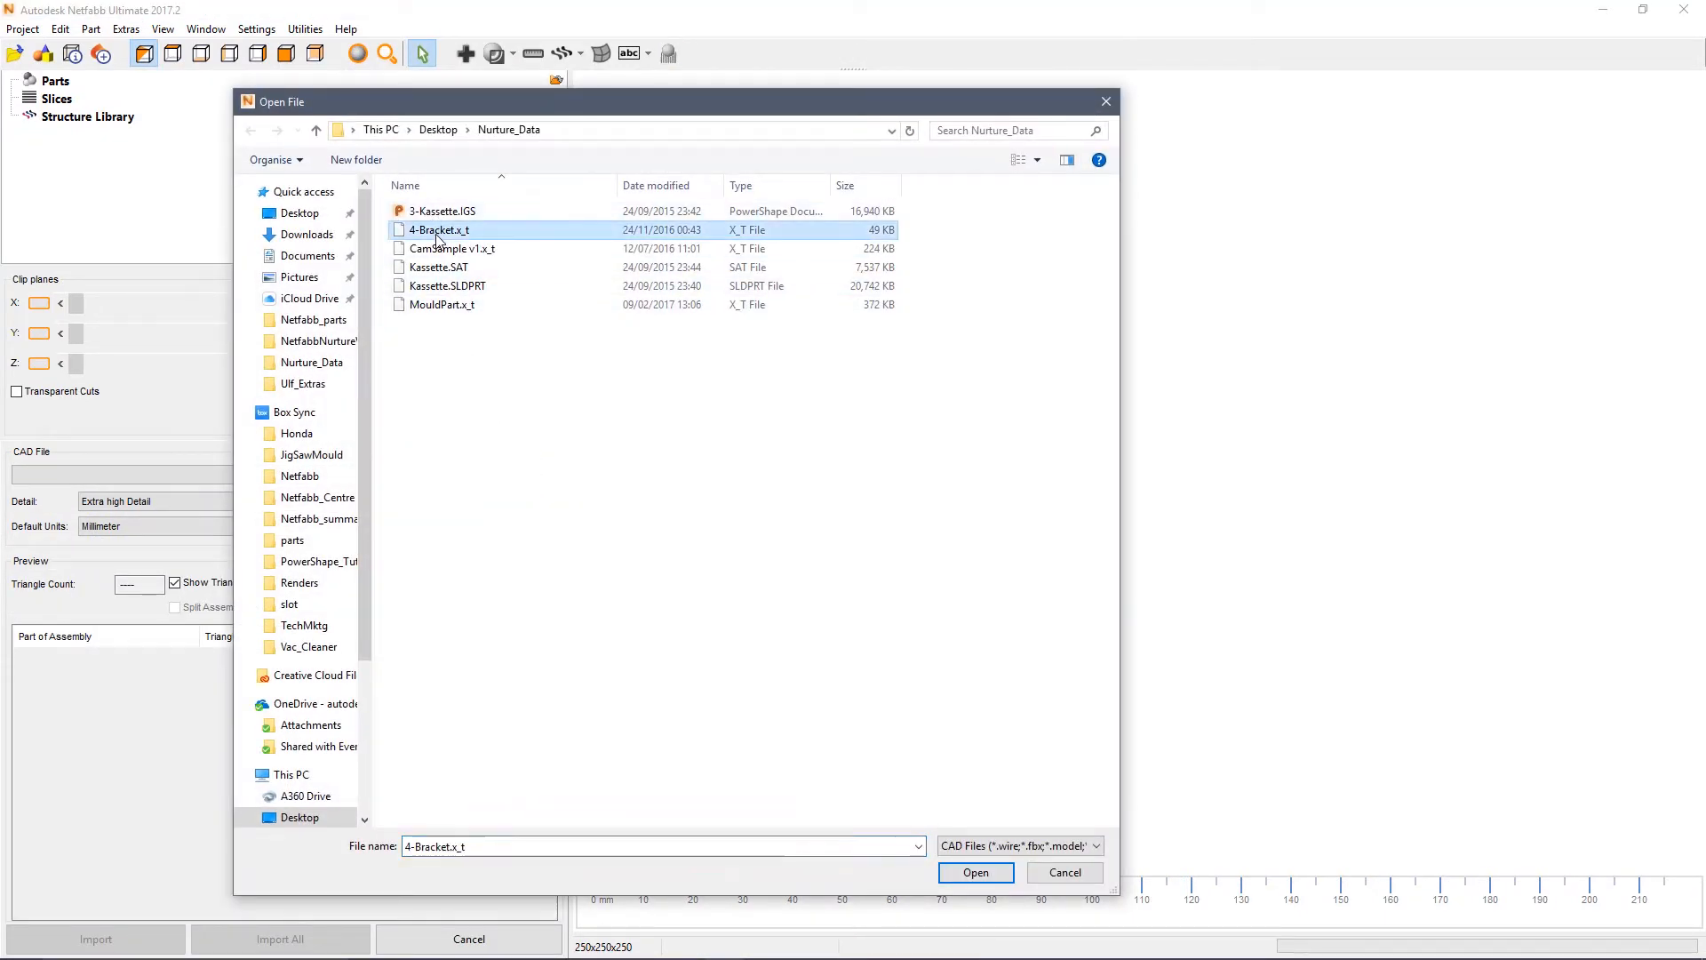
left_click(973, 872)
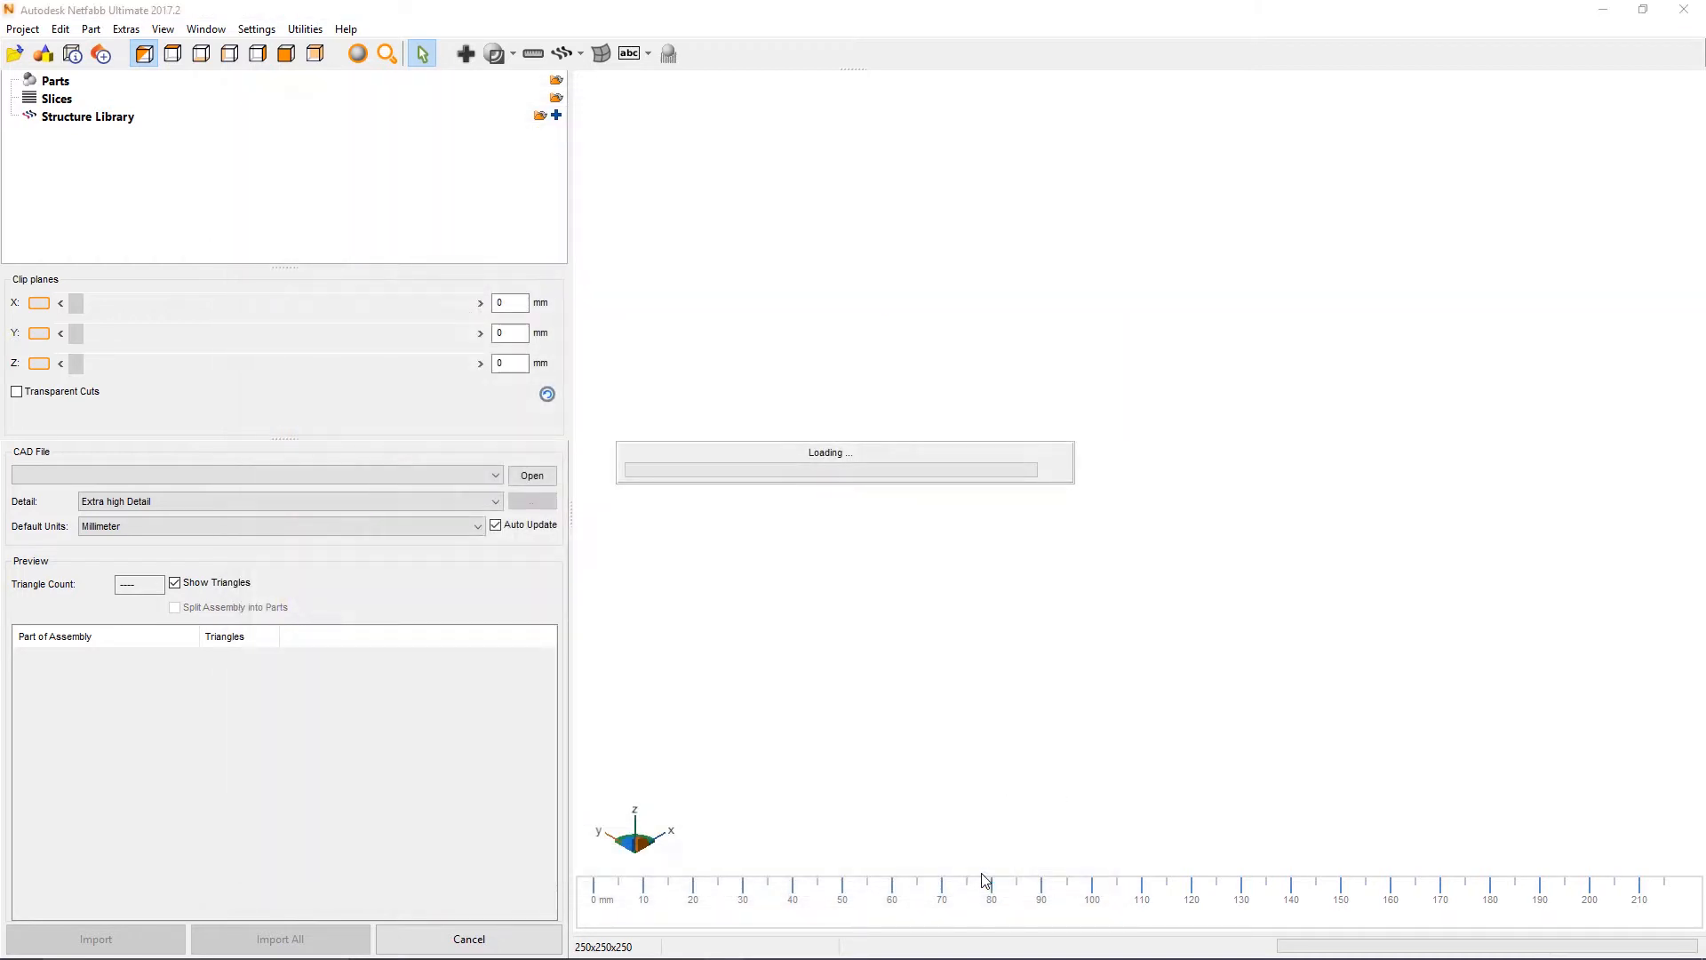
left_click(531, 476)
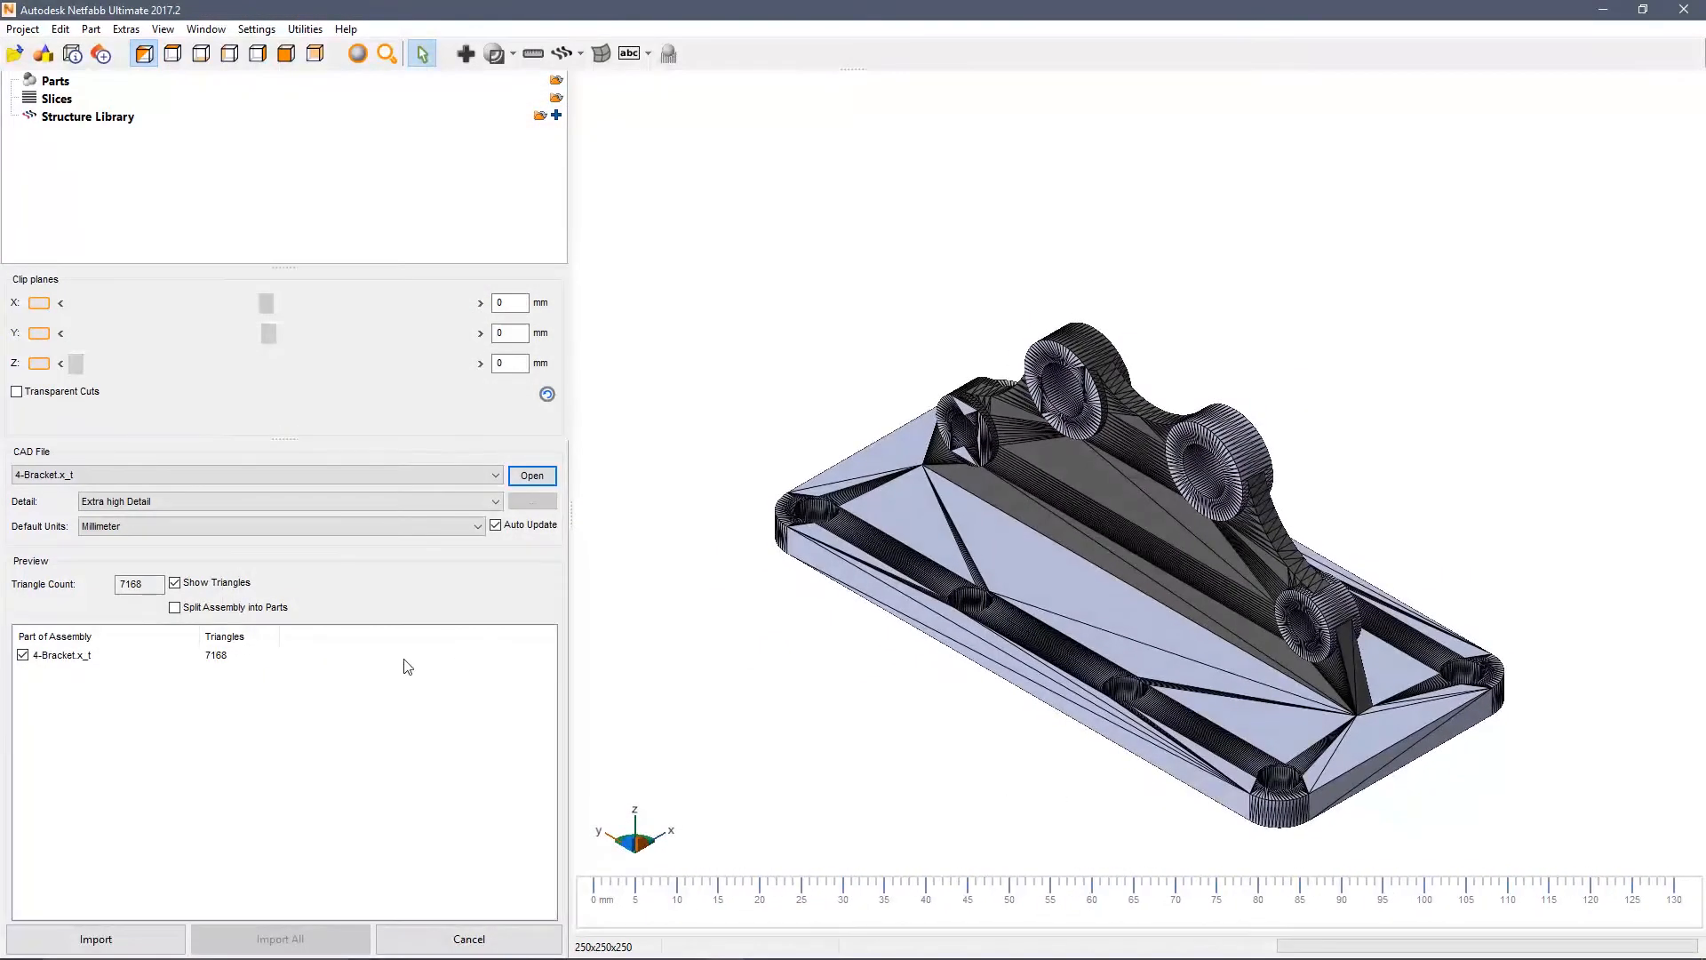
- Import the bracket and set clip planes to Z 4.5 mm and Y -1.5 mm
left_click(95, 939)
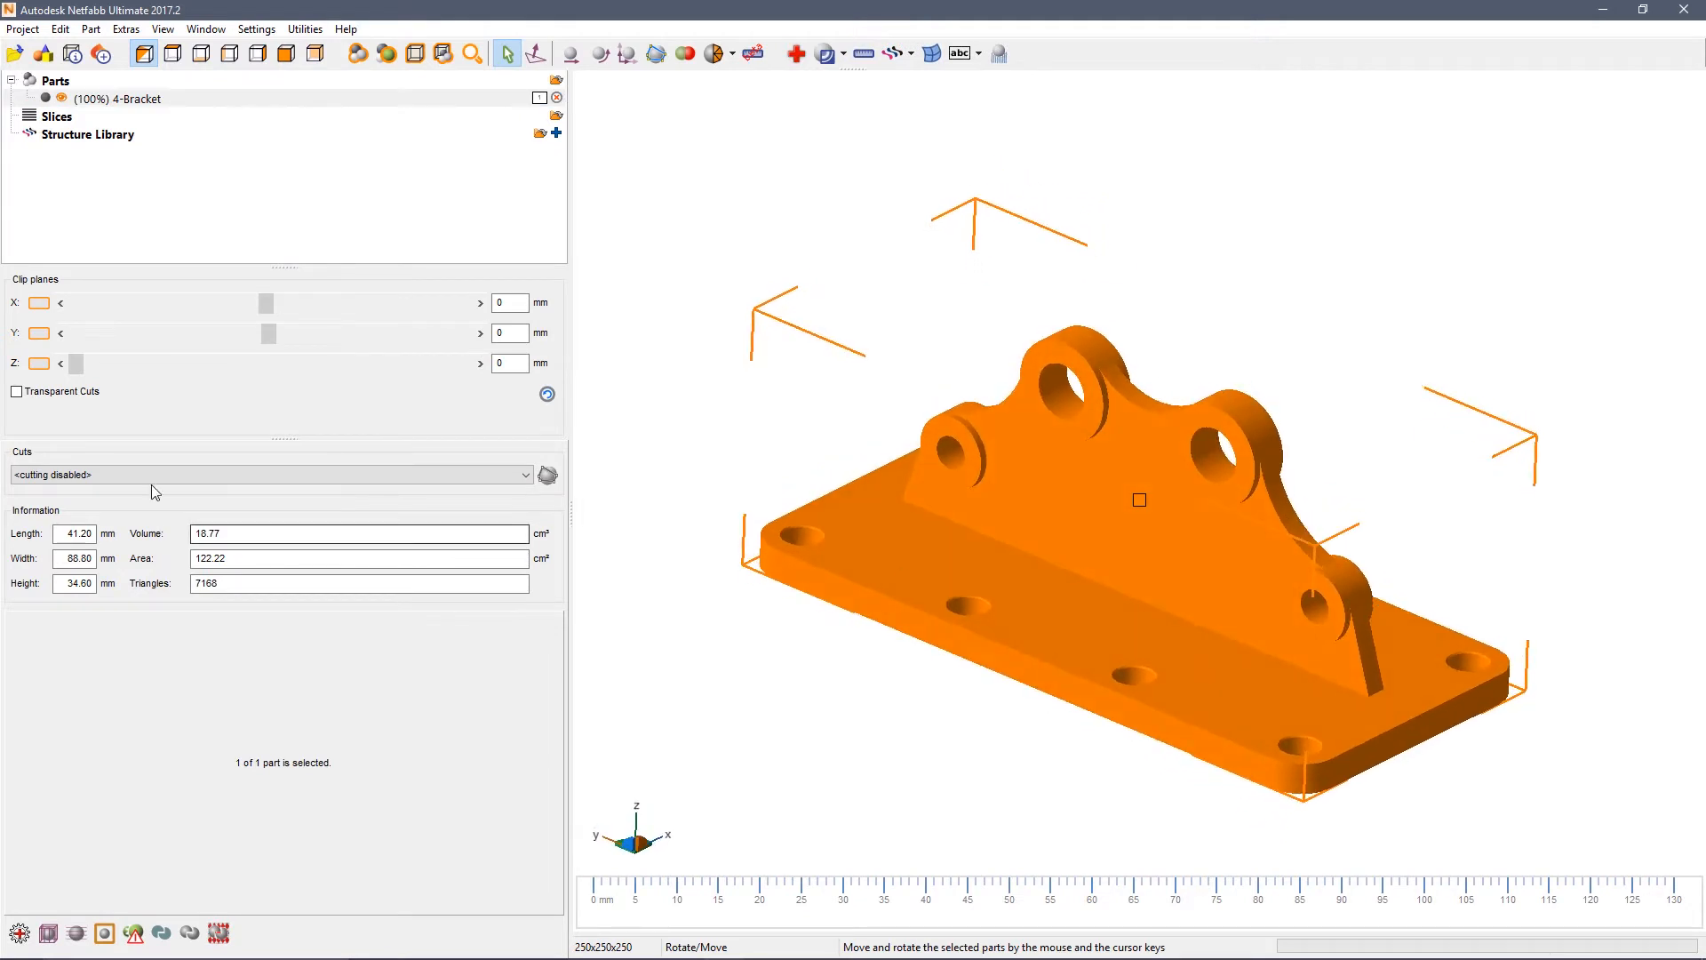
left_click_drag(74, 363, 137, 363)
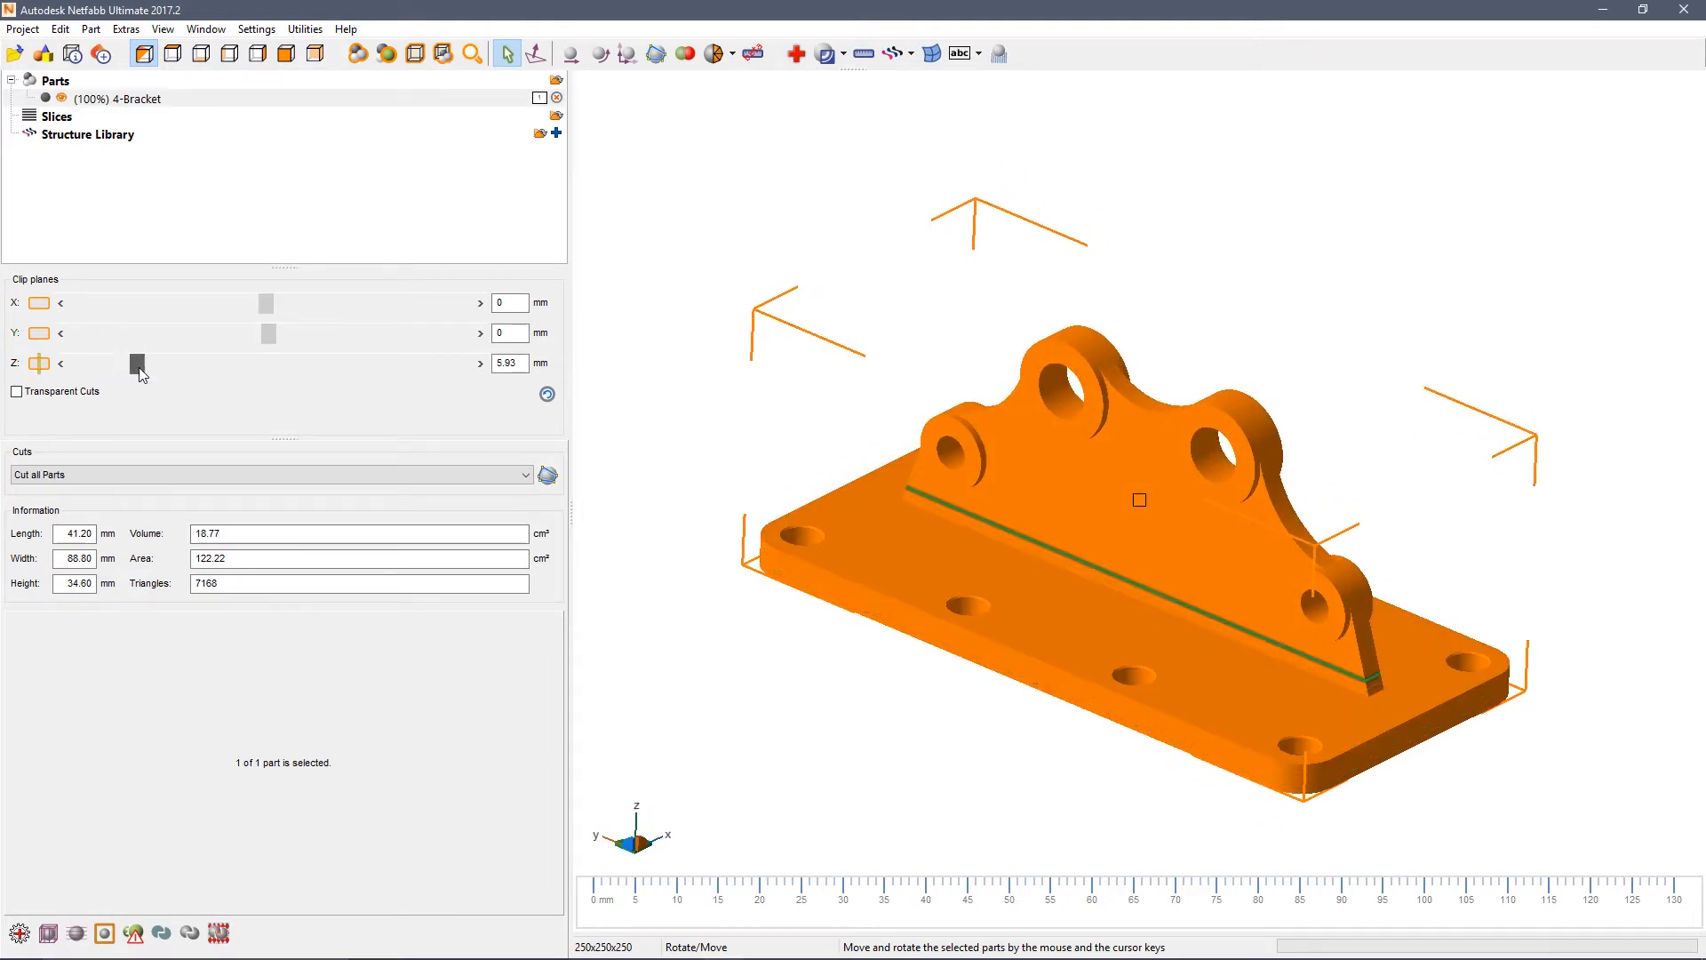
left_click_drag(138, 363, 228, 363)
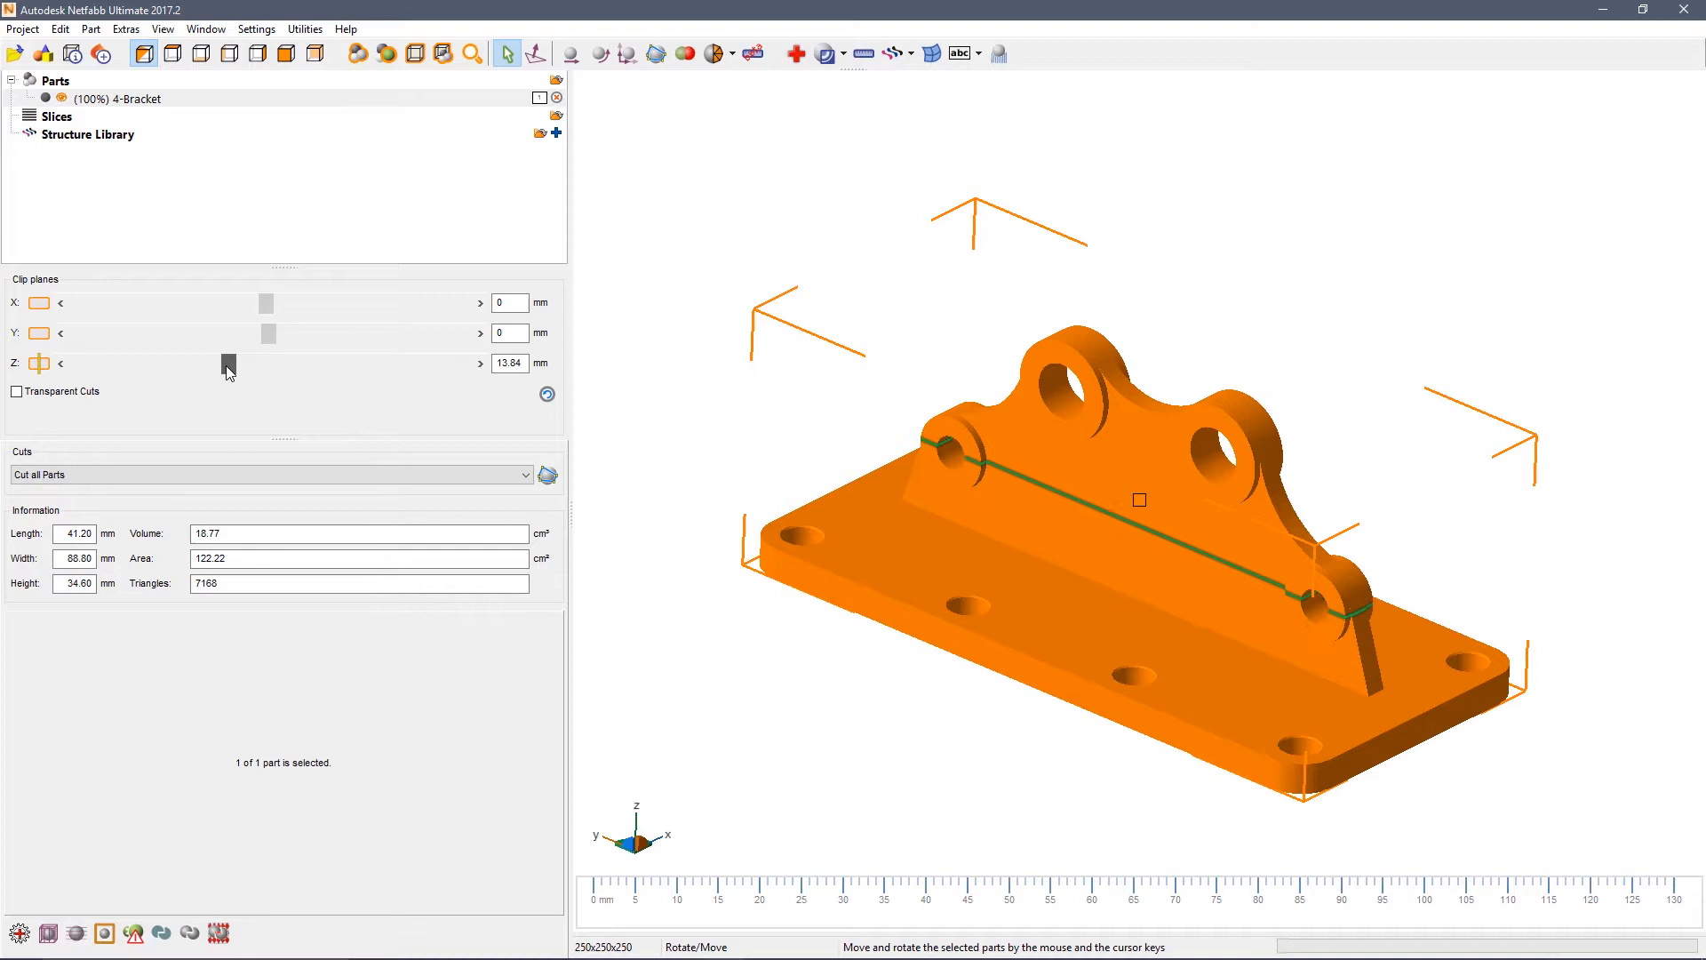
left_click_drag(228, 362, 128, 363)
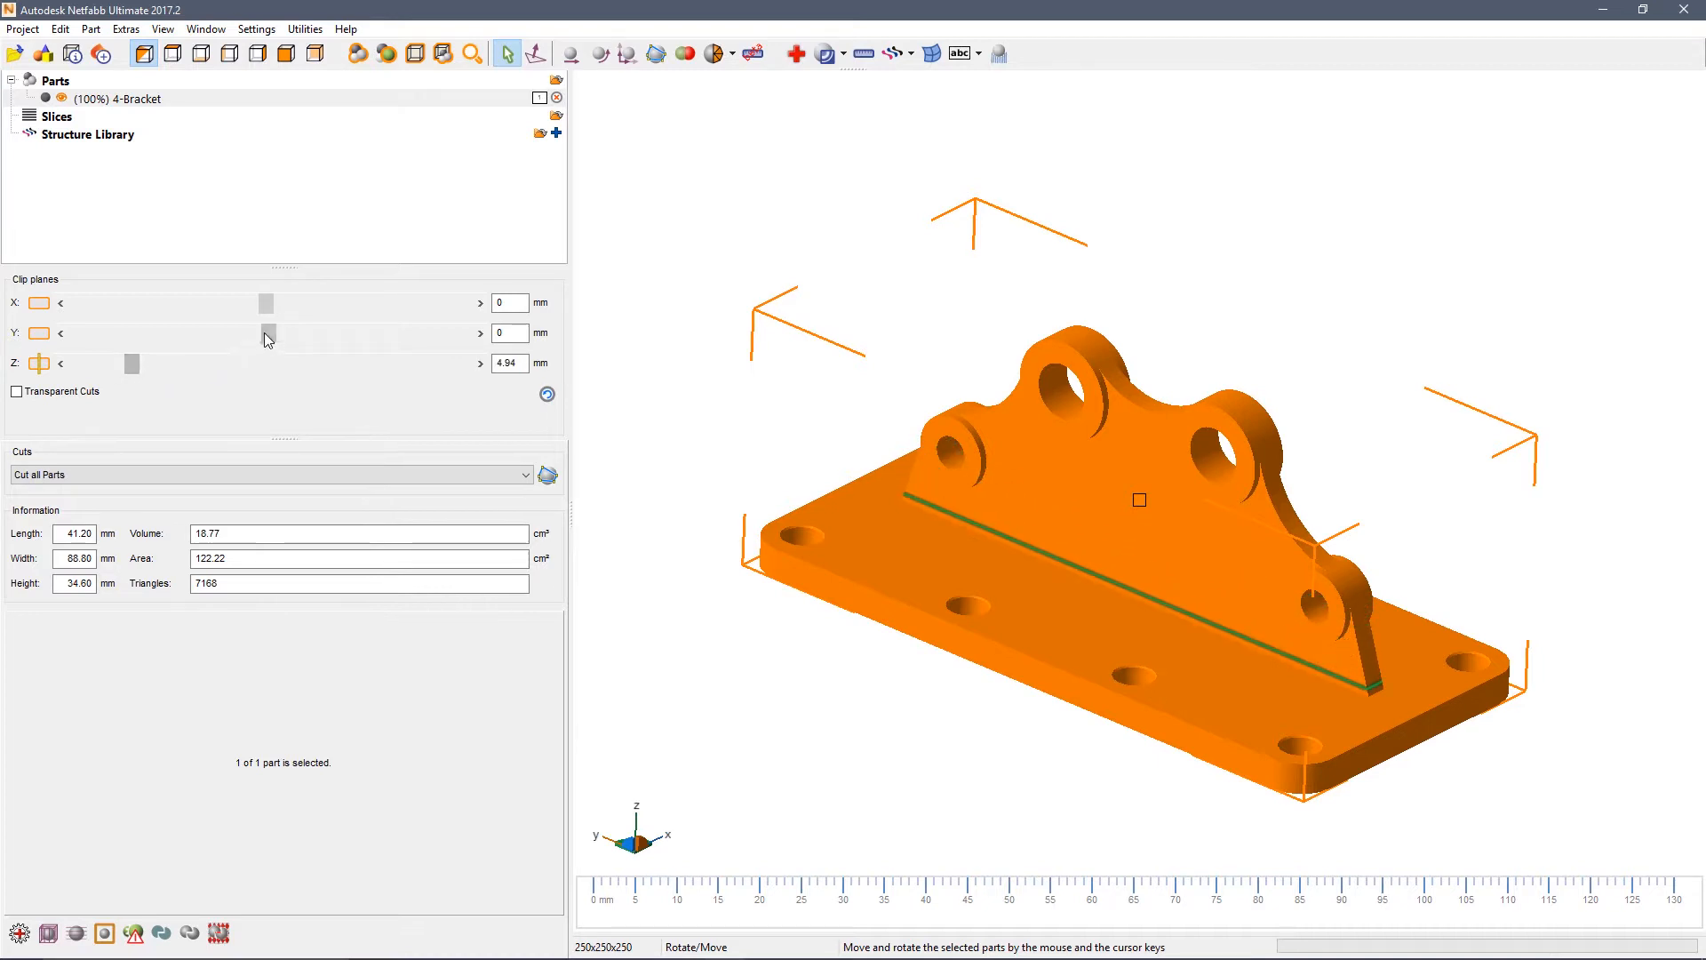
left_click_drag(266, 333, 266, 334)
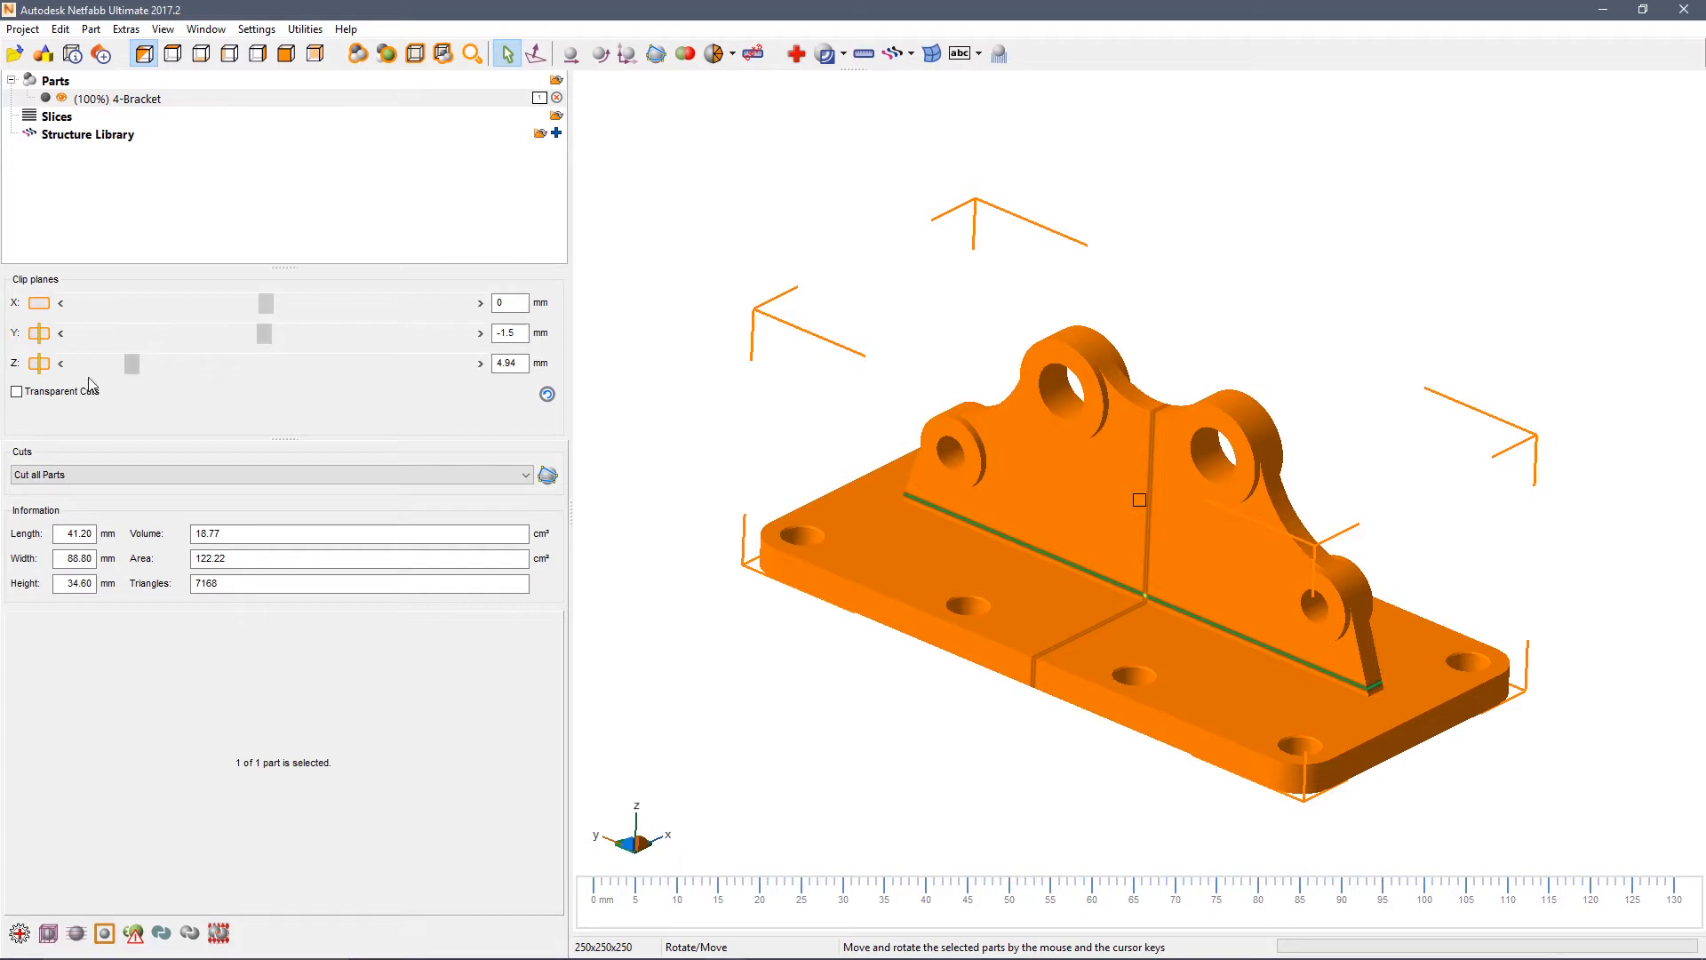
left_click_drag(131, 362, 117, 363)
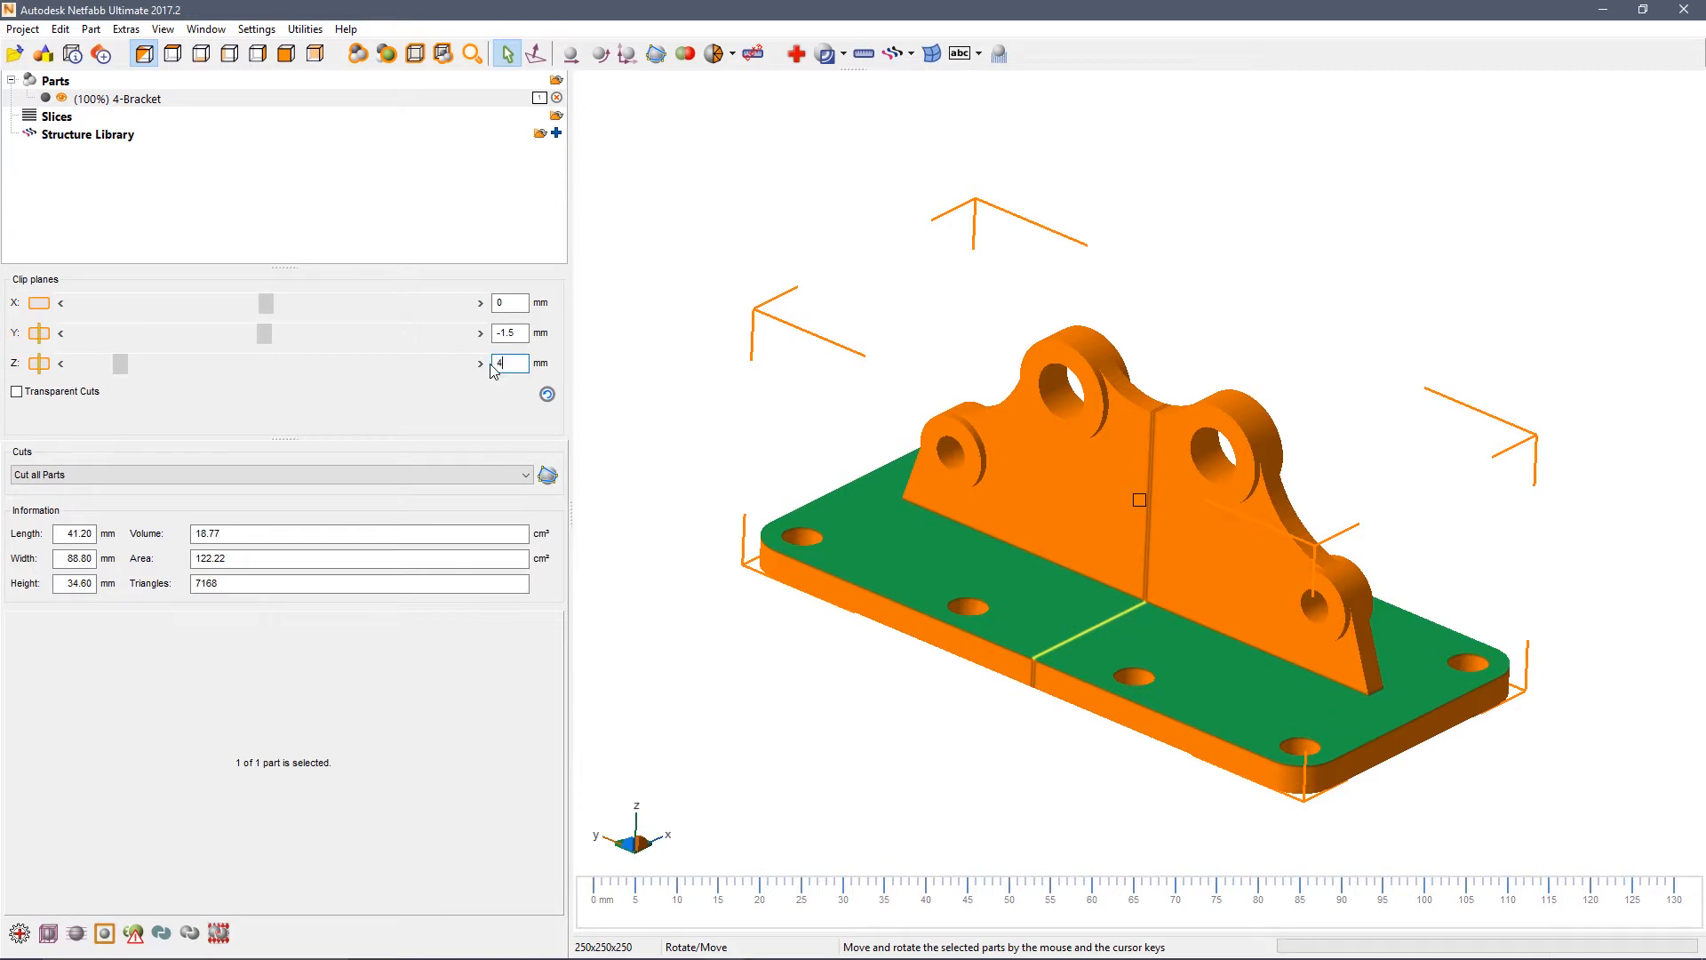
type("4.5")
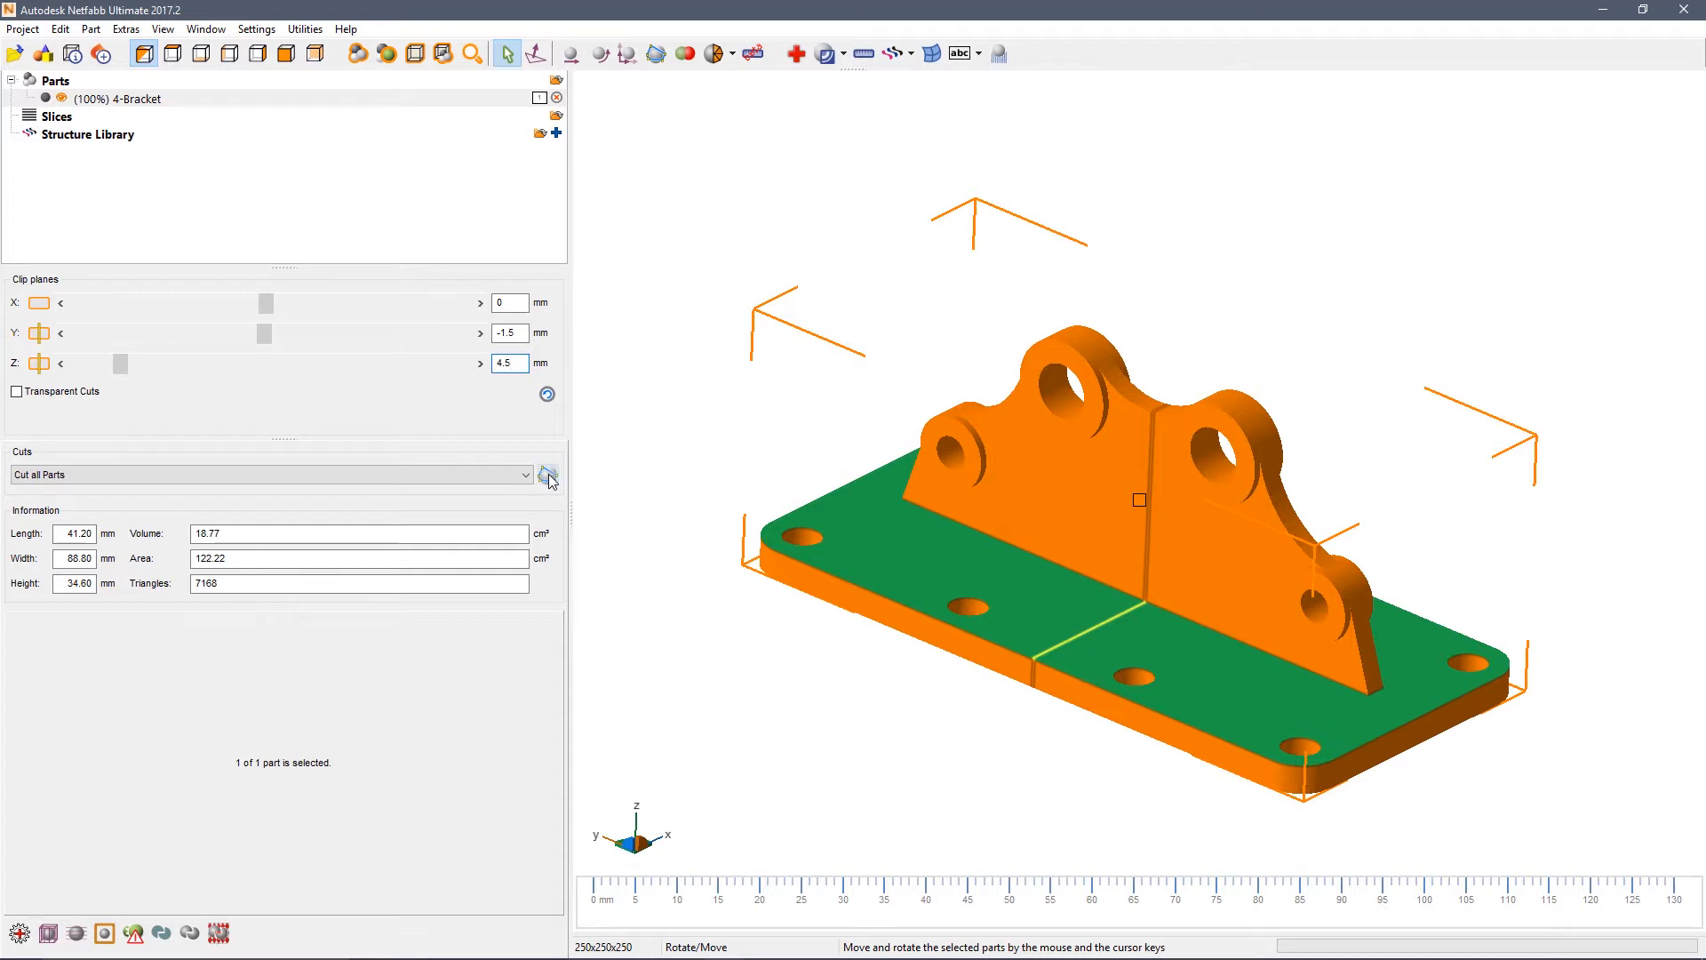
- Cut the bracket in Z at 4.5 mm to separate the base plate
left_click(549, 475)
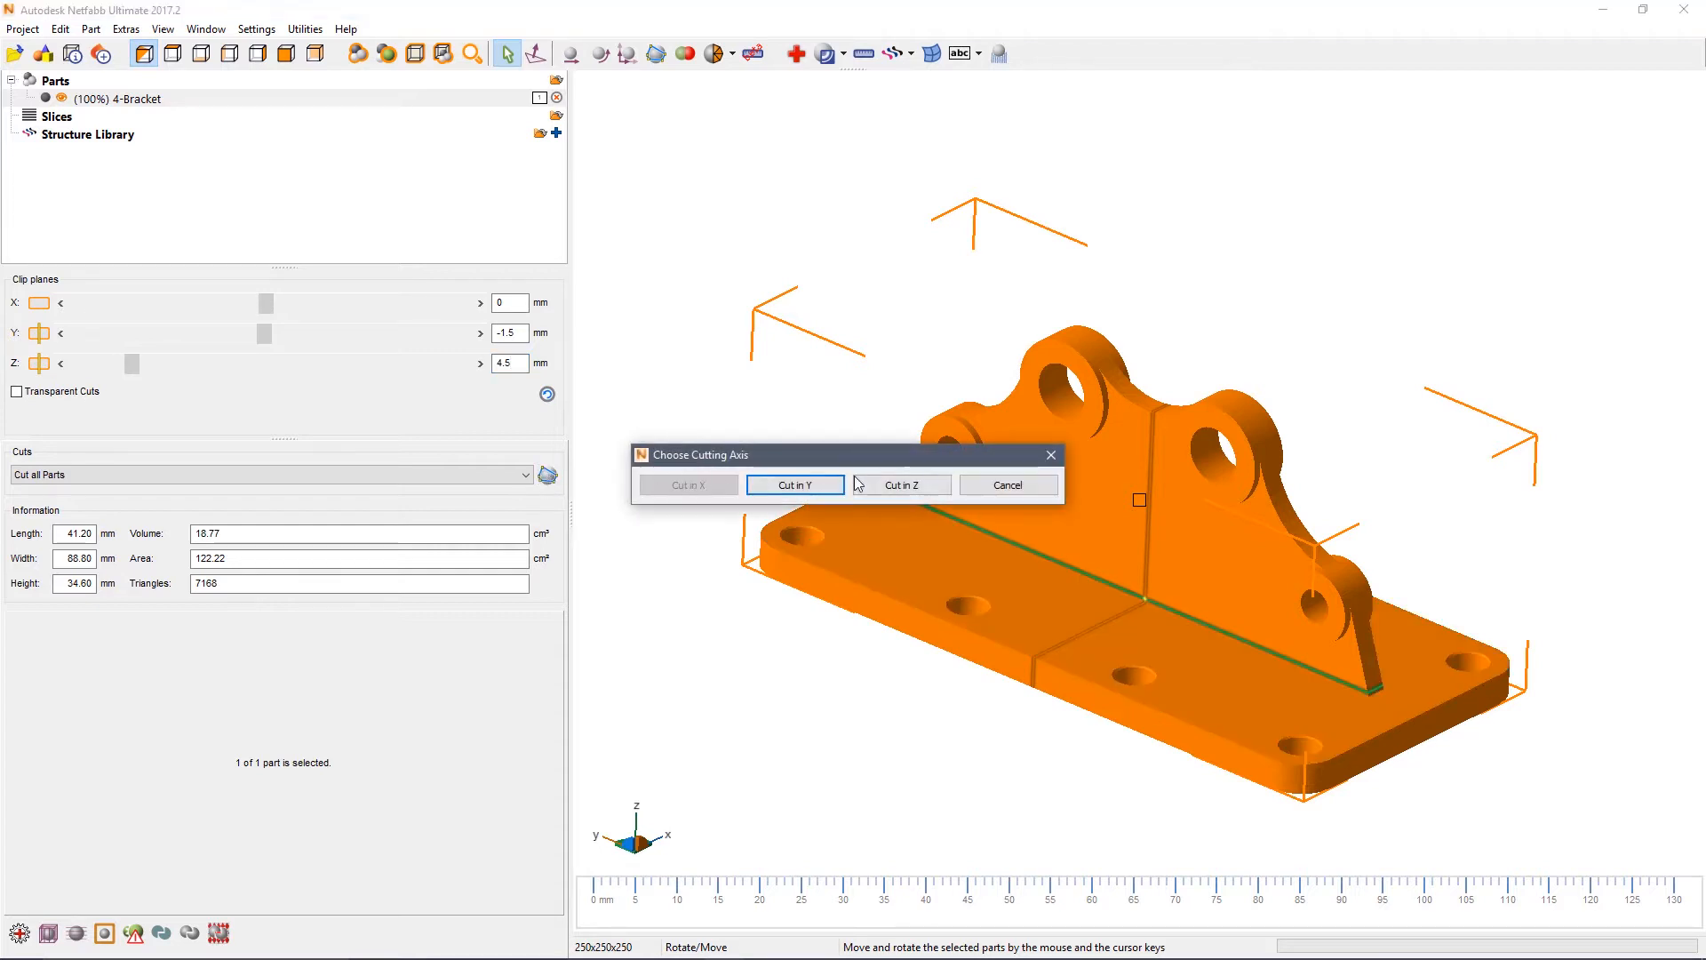
mouse_move(902, 484)
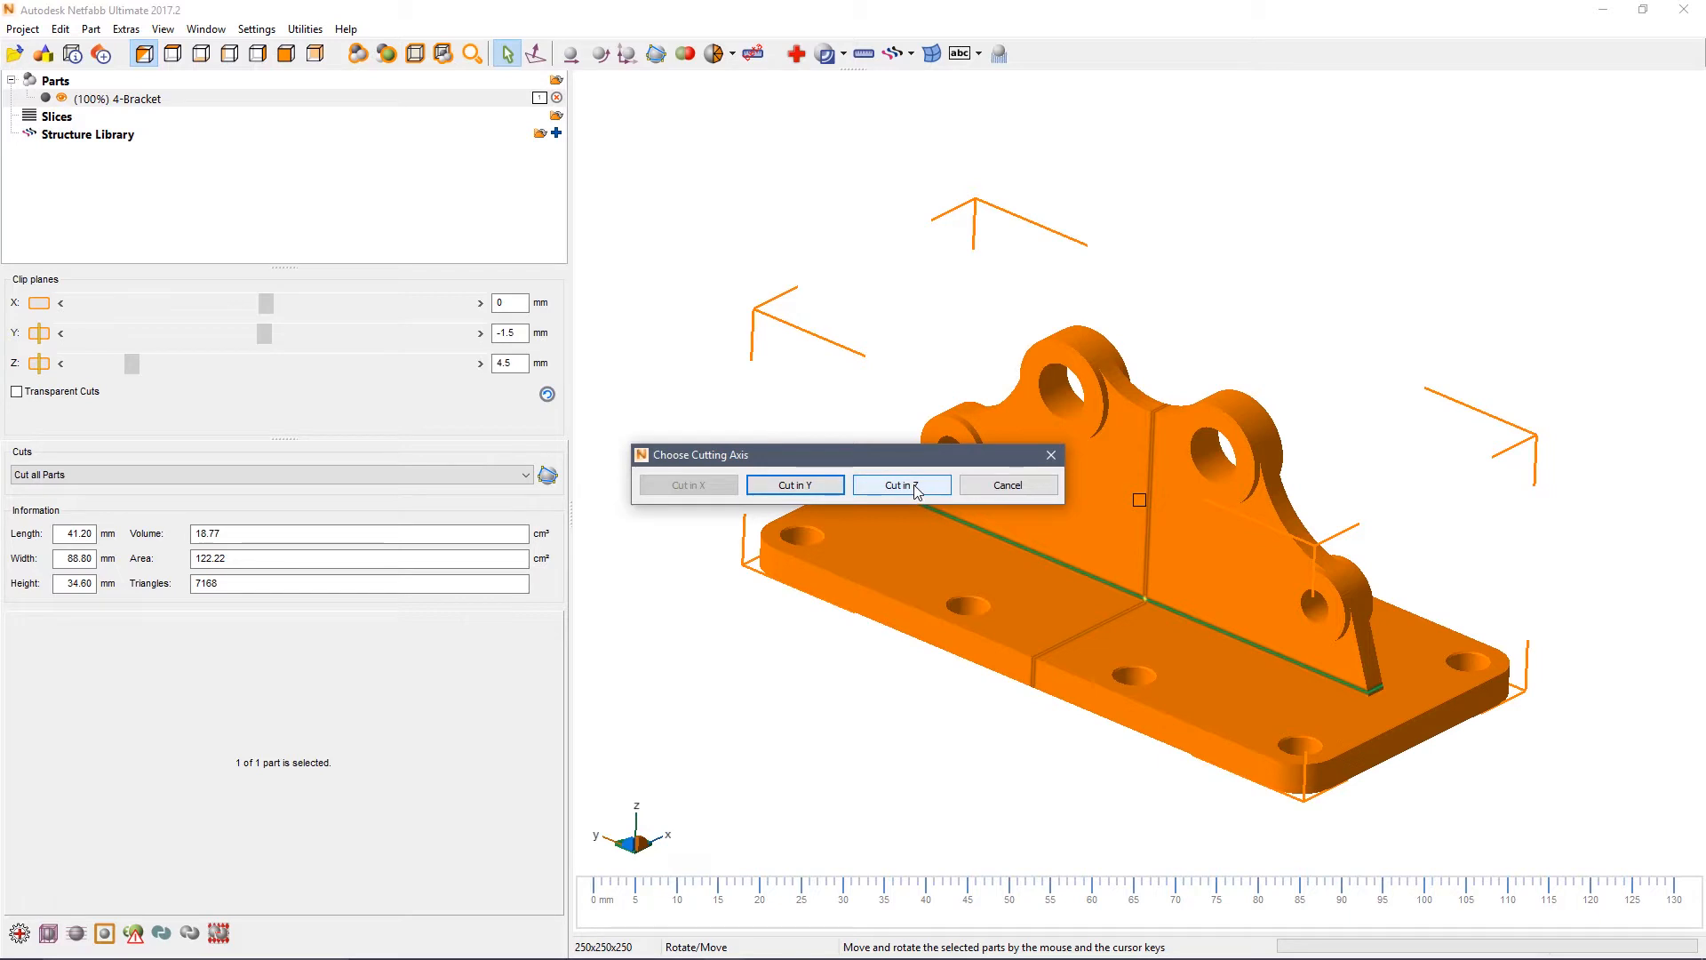
left_click(901, 484)
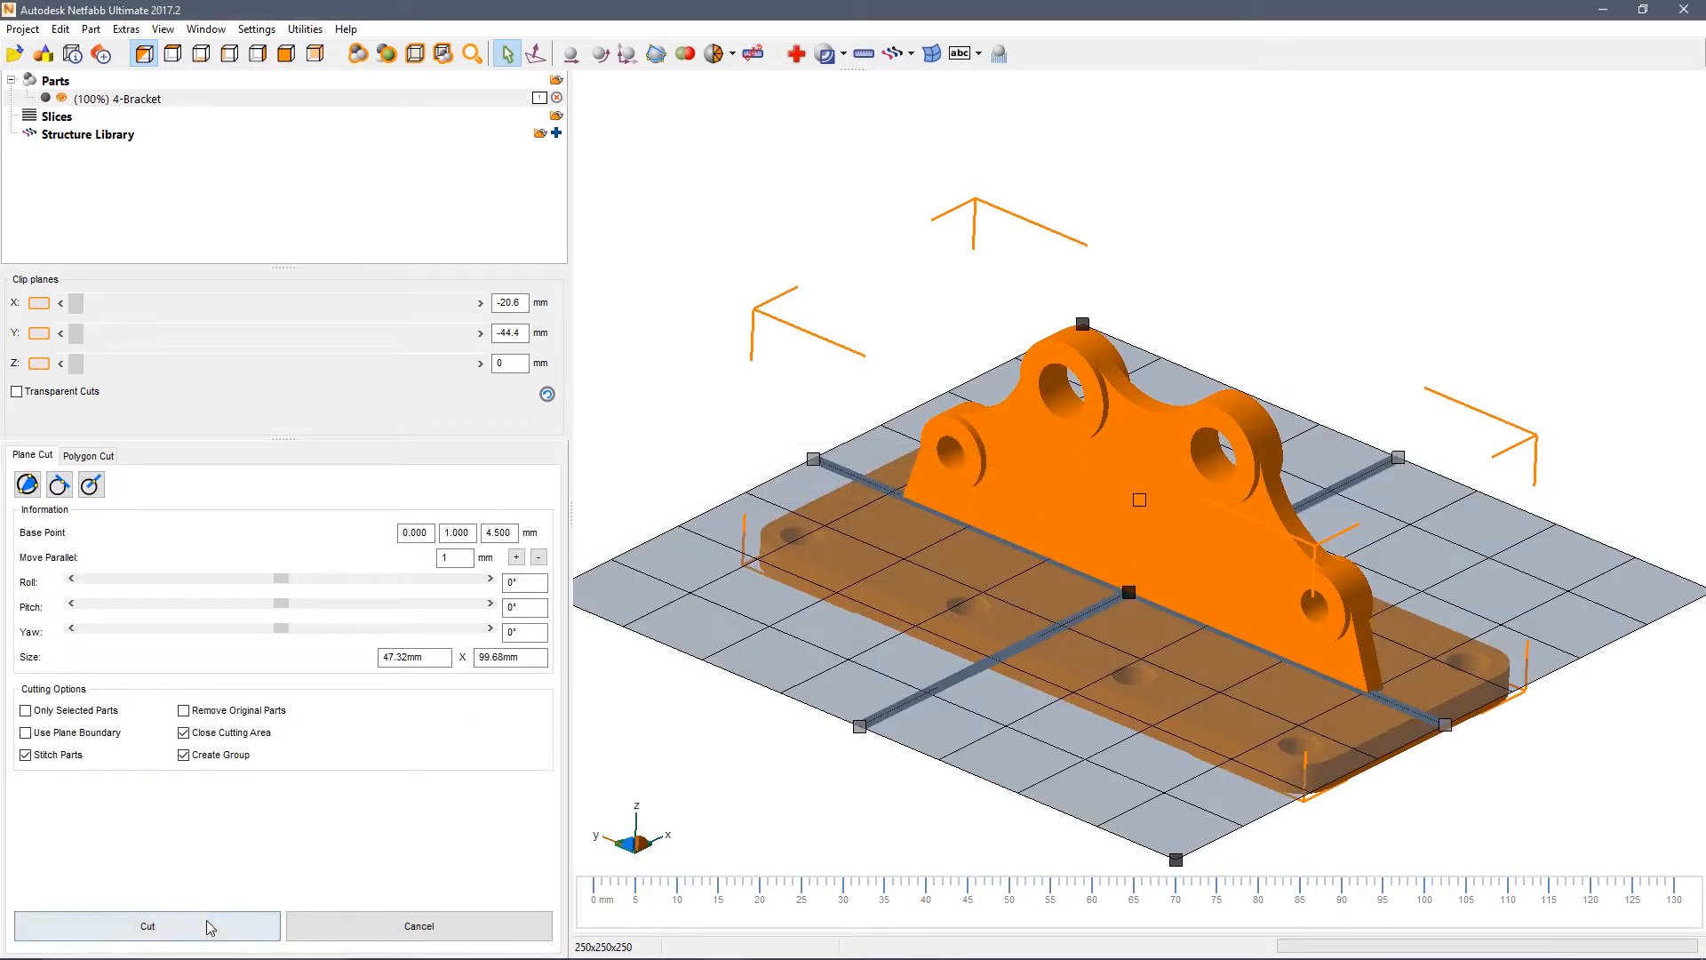
left_click(146, 926)
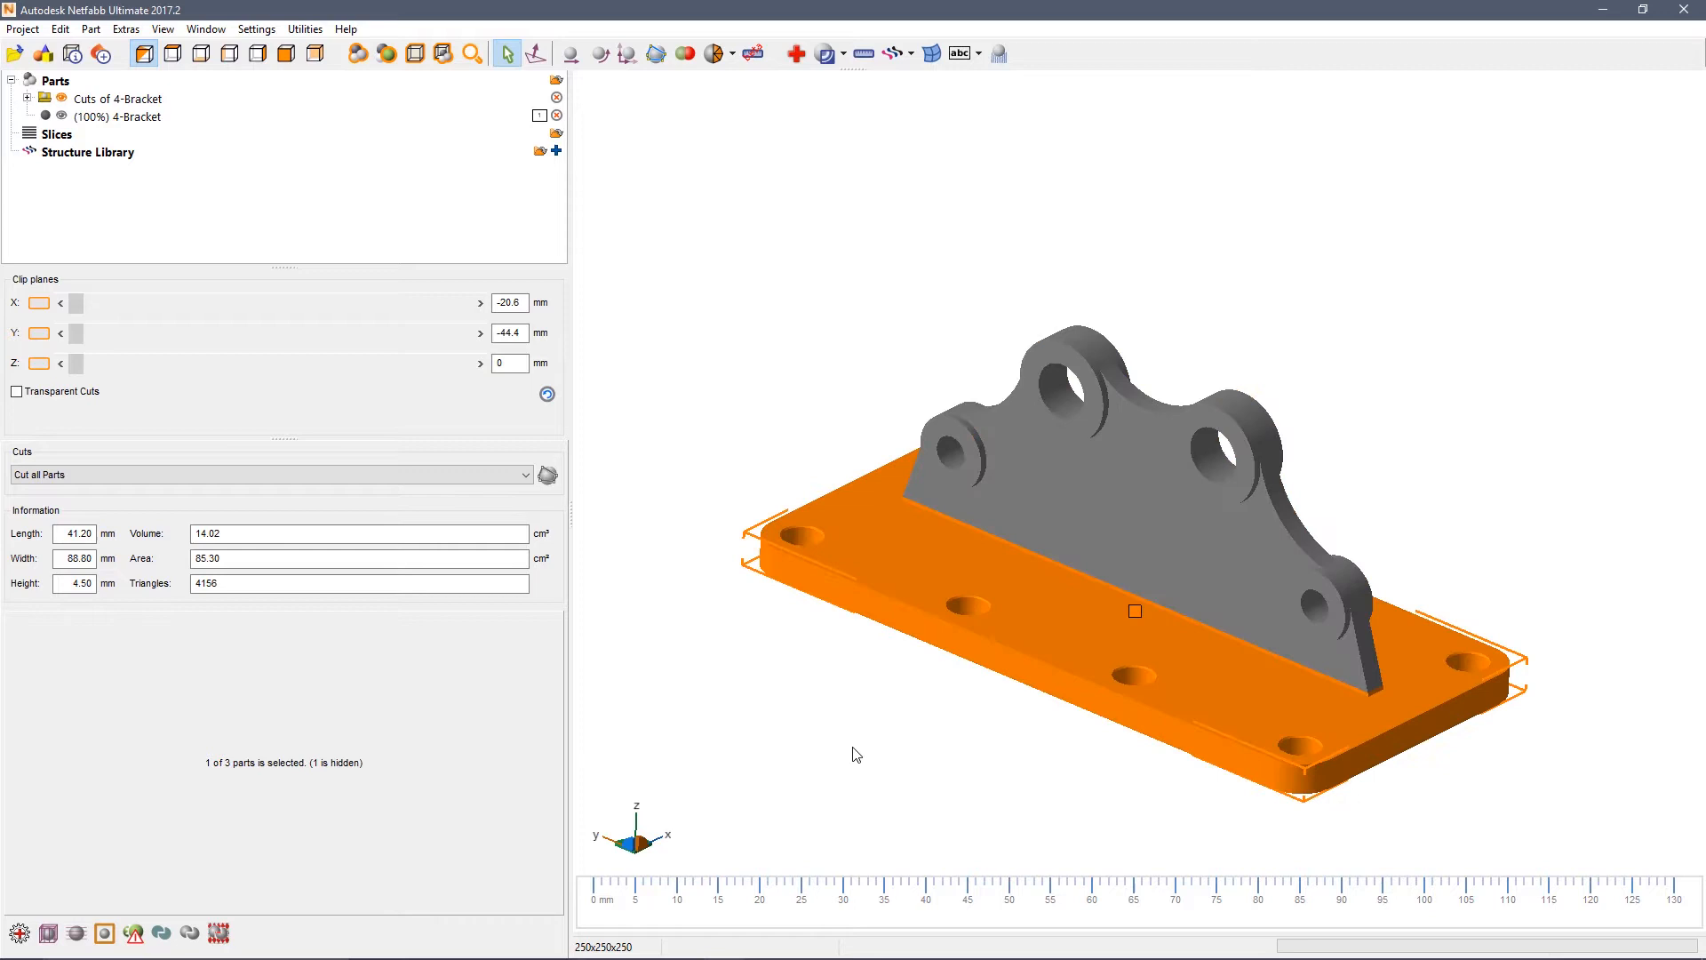
mouse_move(888, 693)
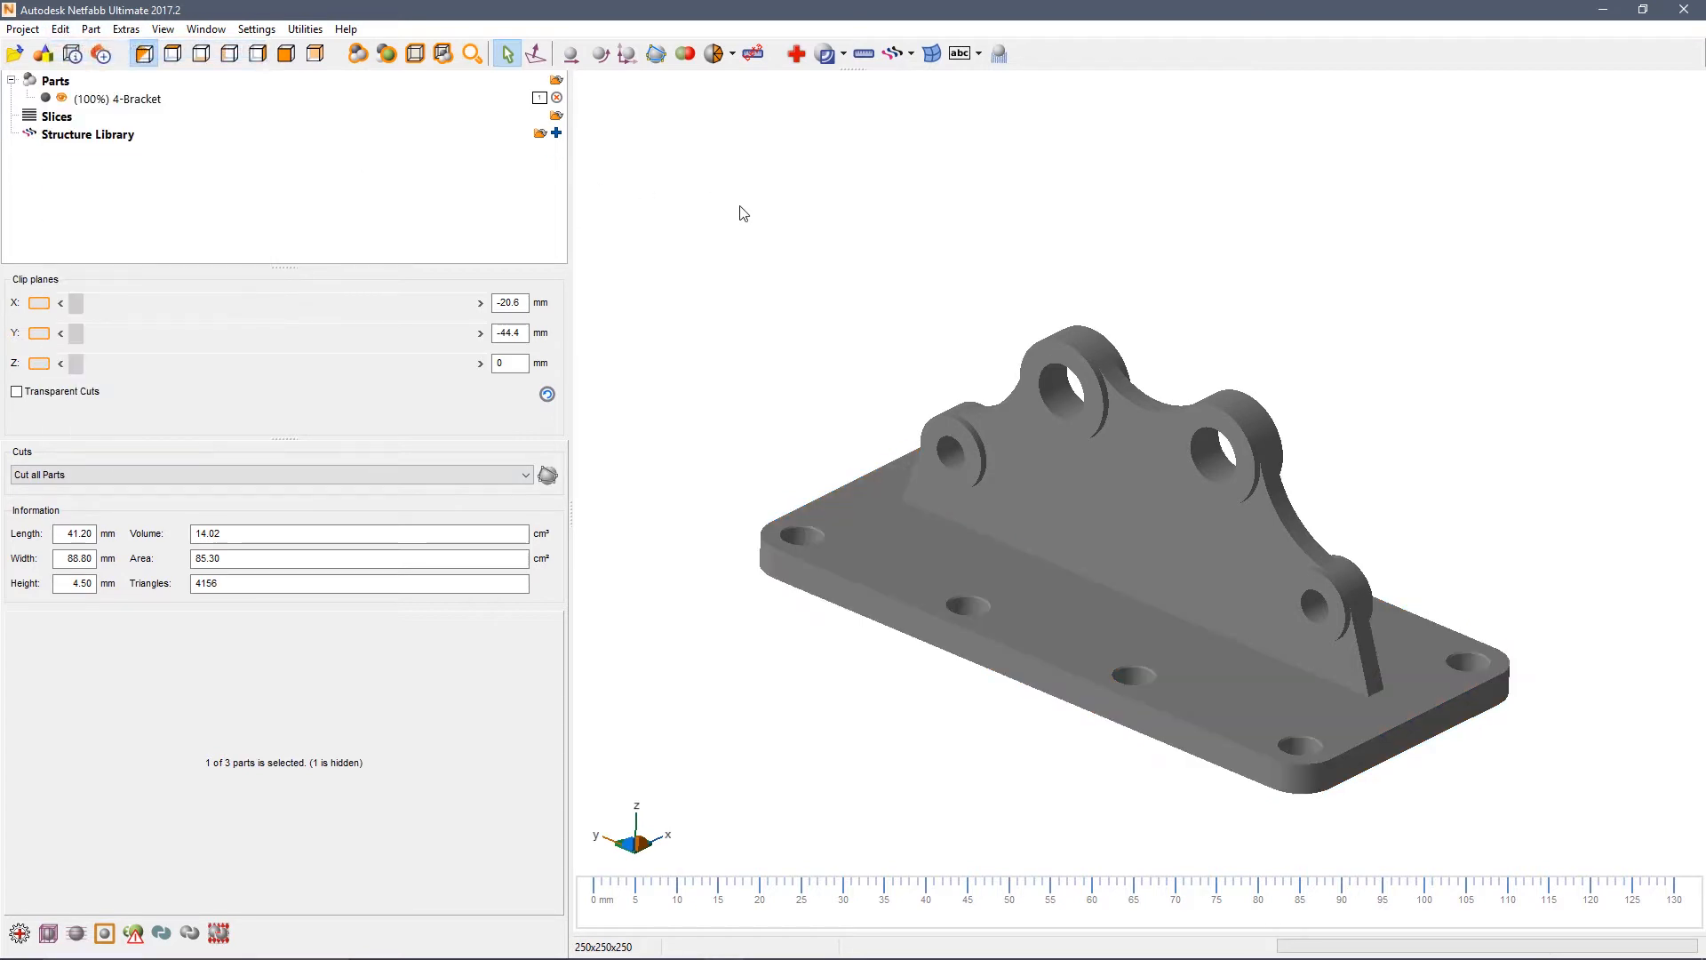
- Apply a free polygon cut around the bracket's upright rib
left_click(656, 53)
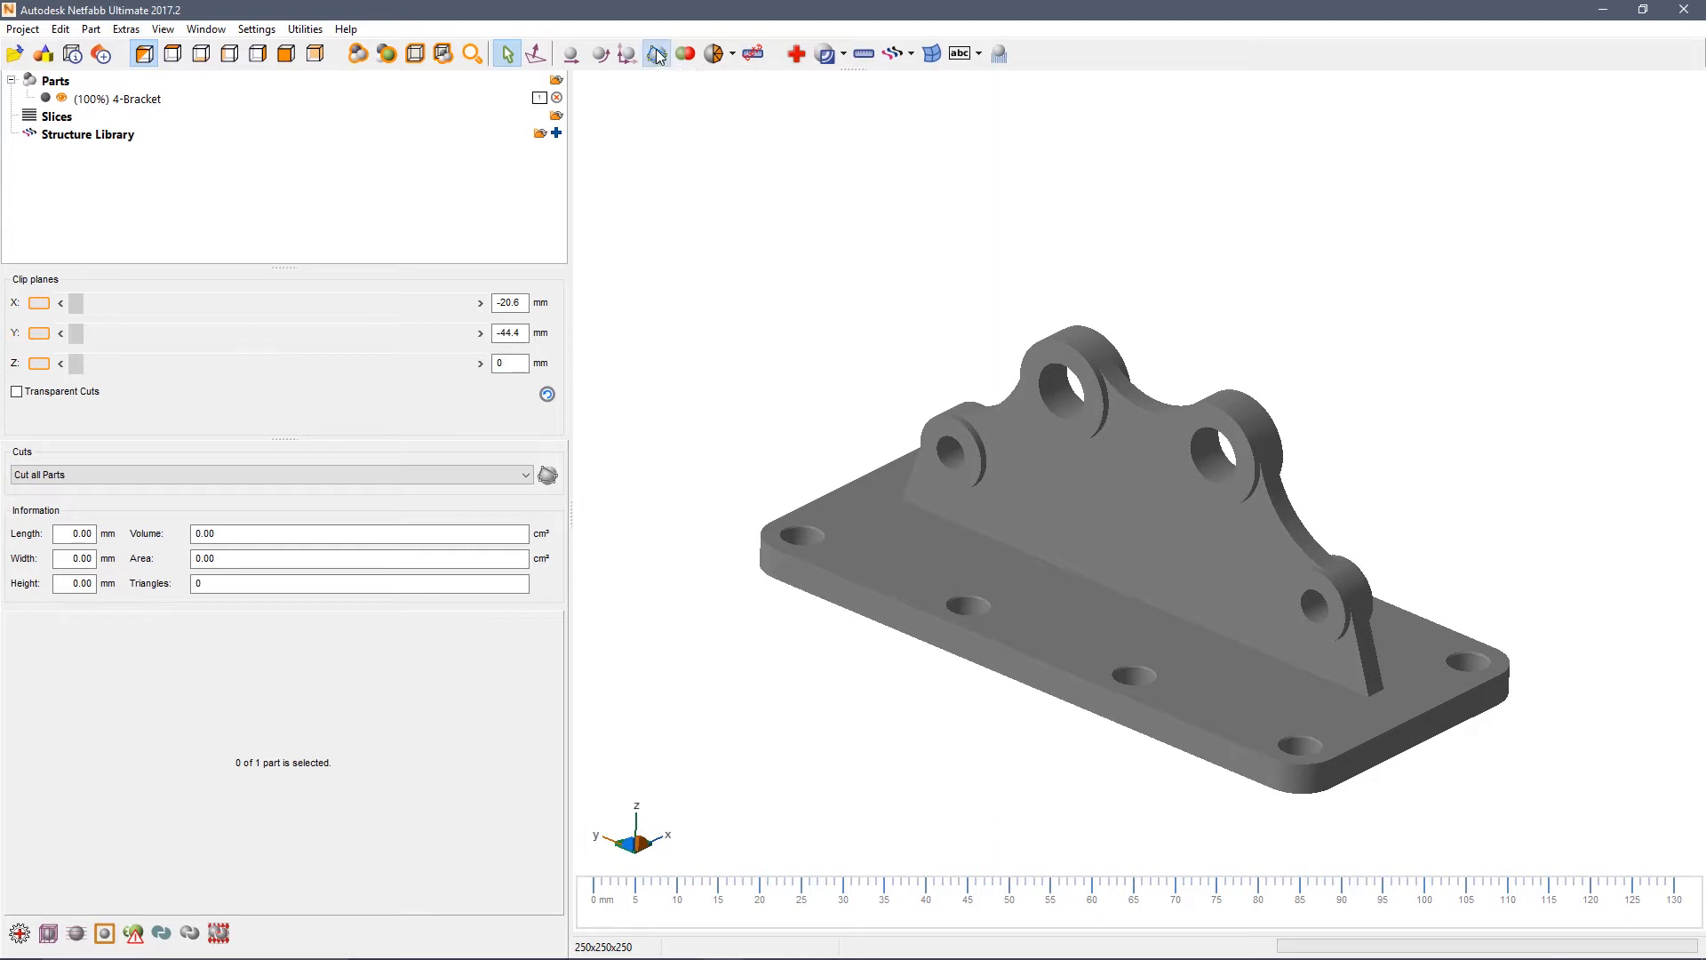
left_click(655, 53)
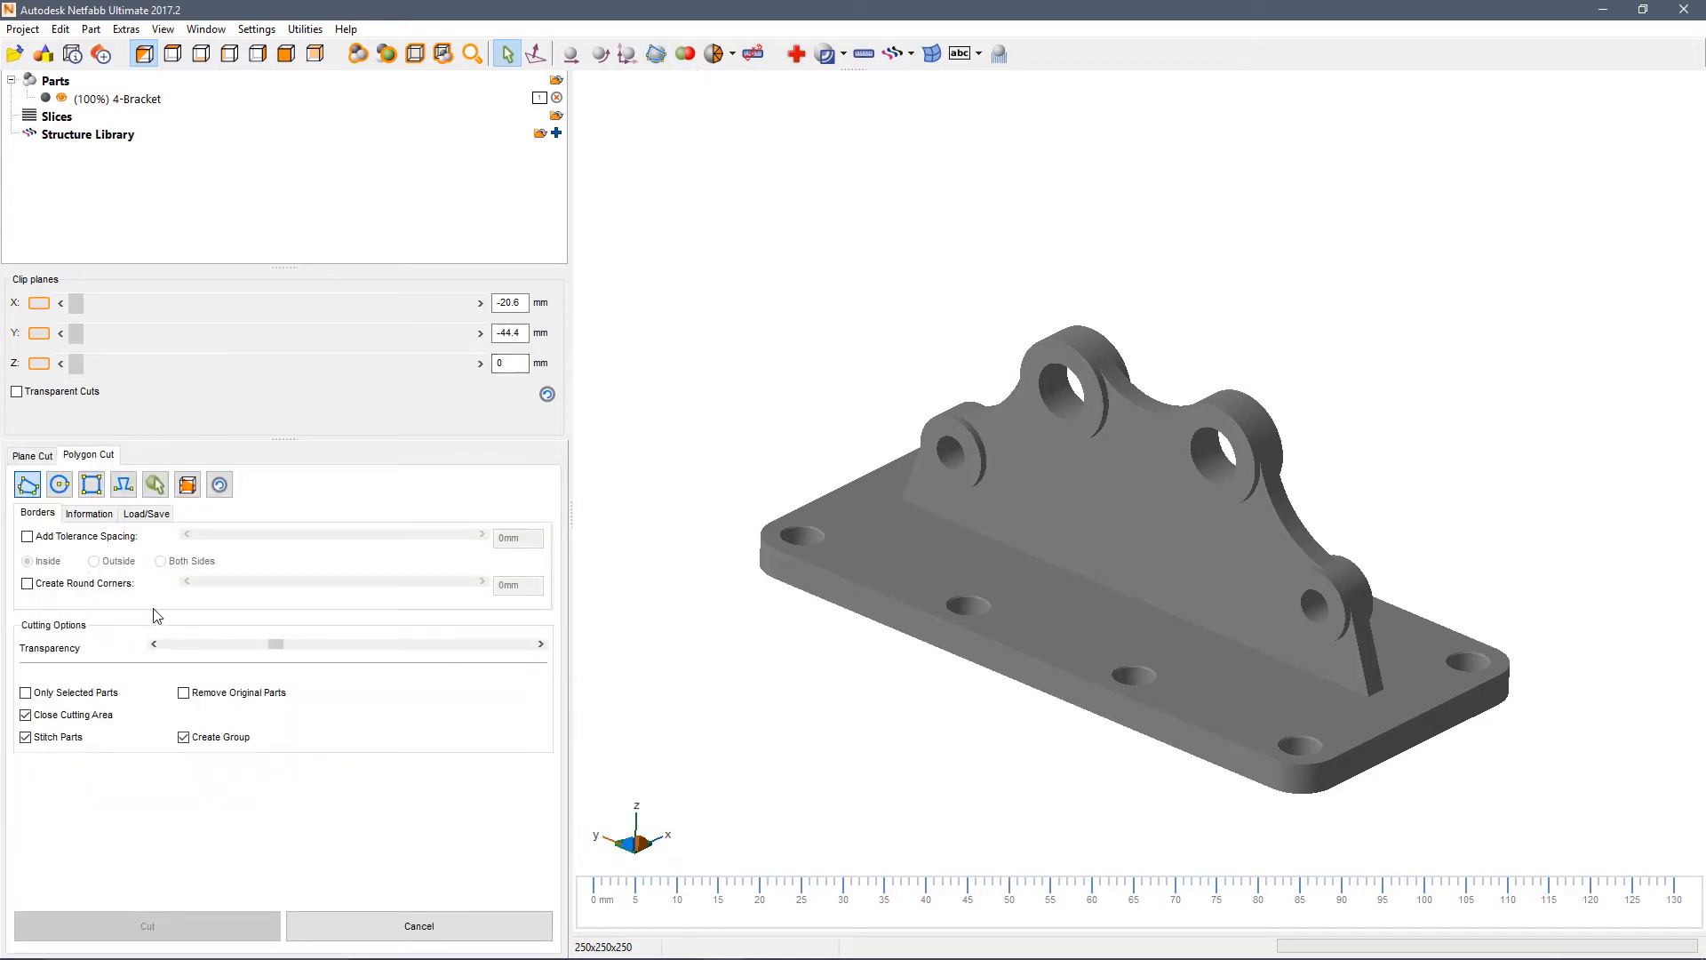
mouse_move(791, 455)
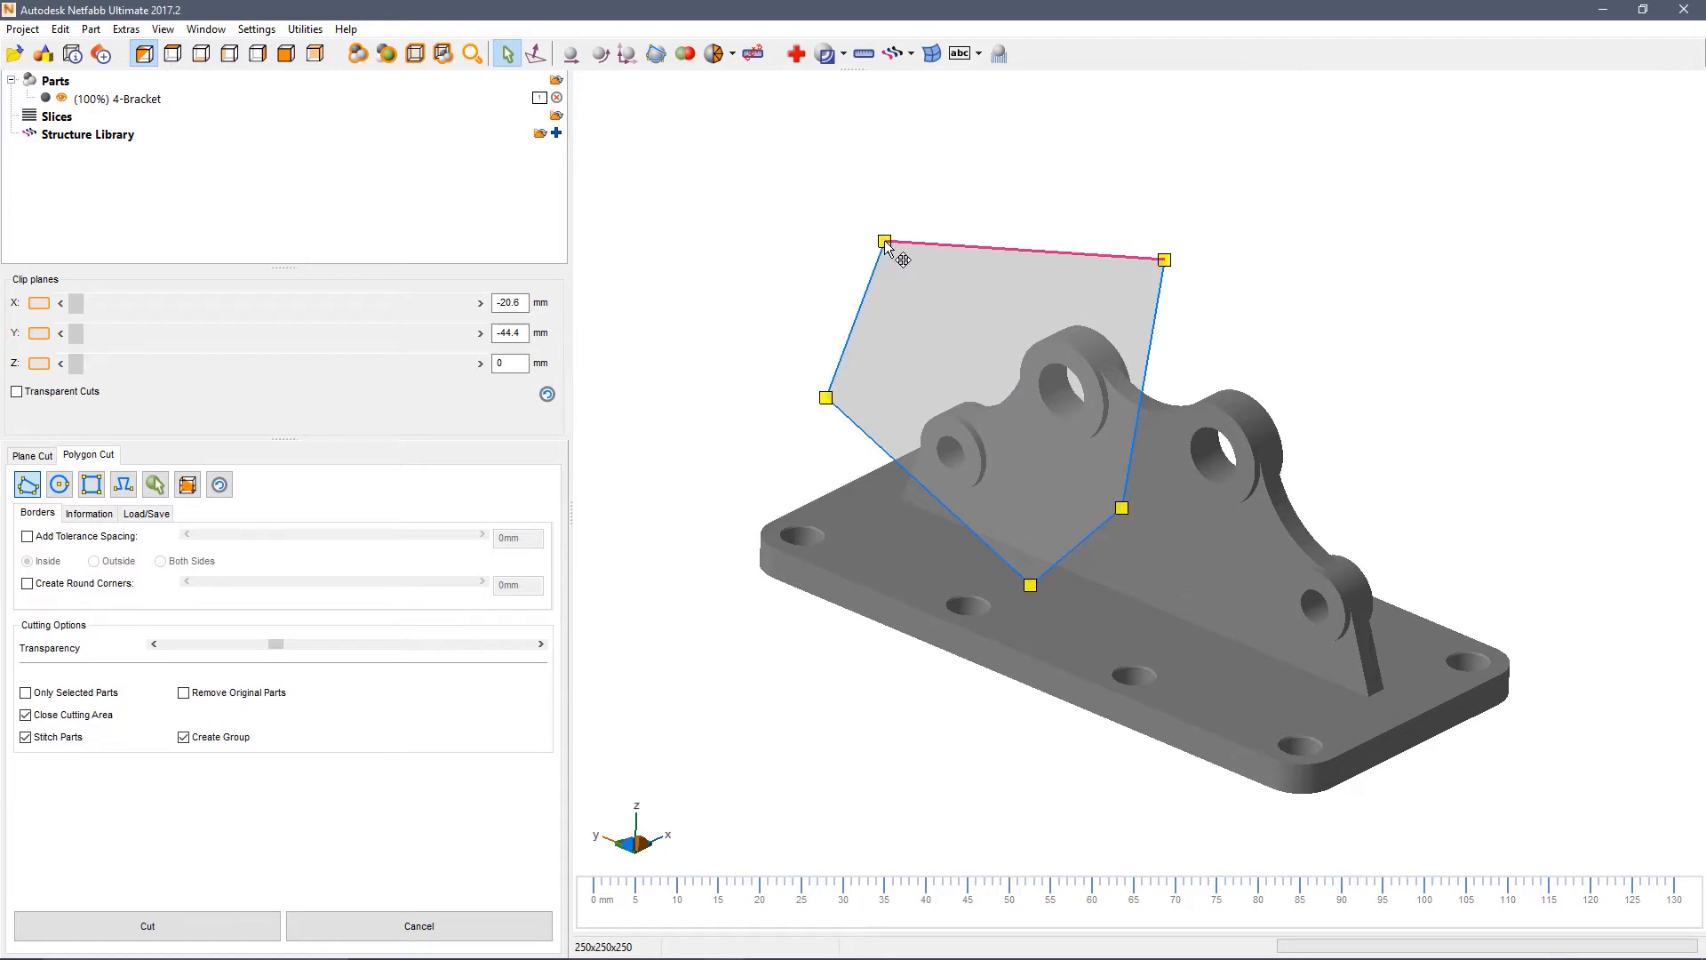
left_click_drag(884, 240, 917, 305)
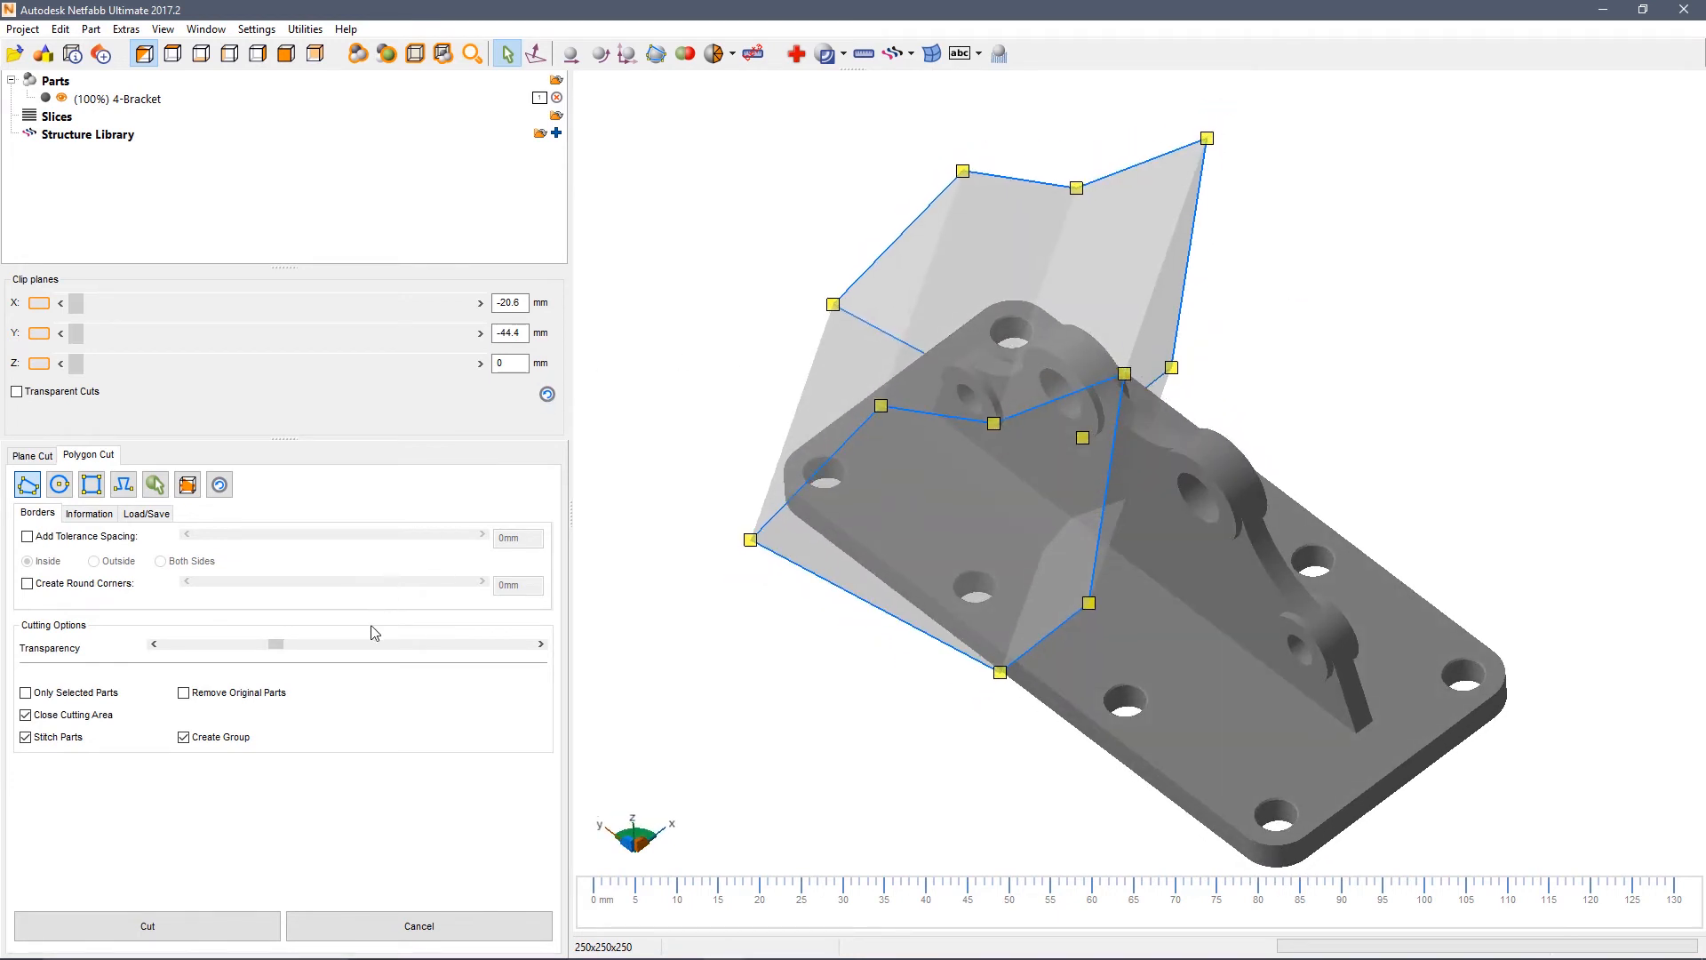
left_click(147, 926)
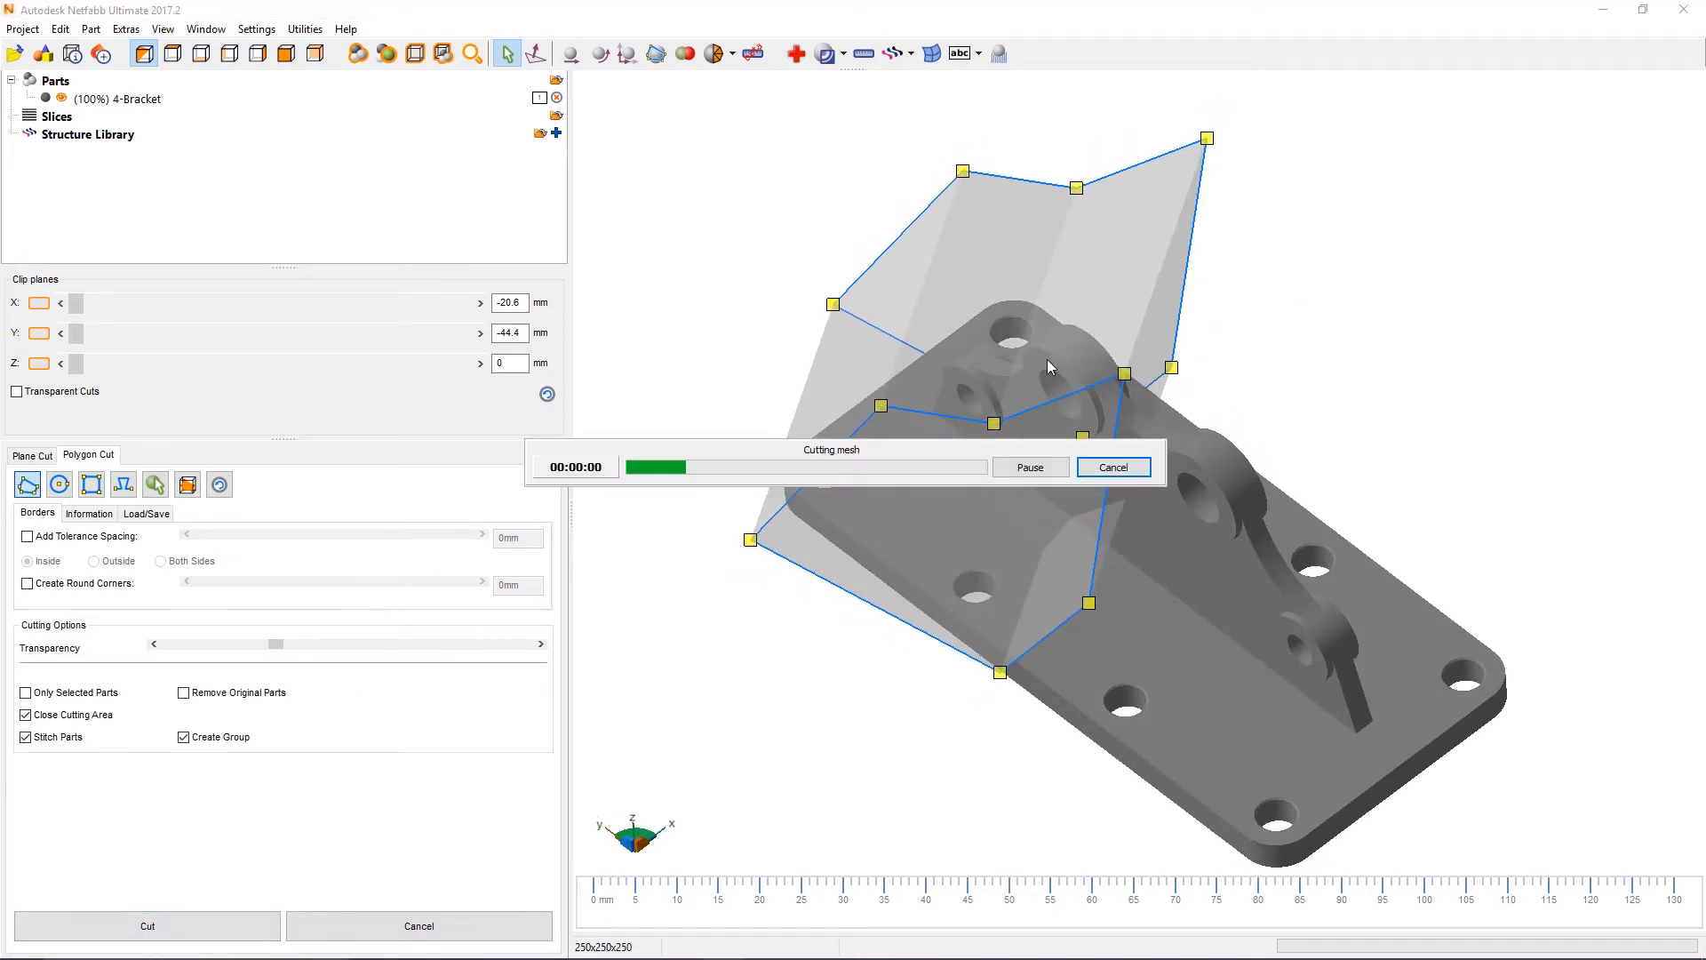
left_click(147, 926)
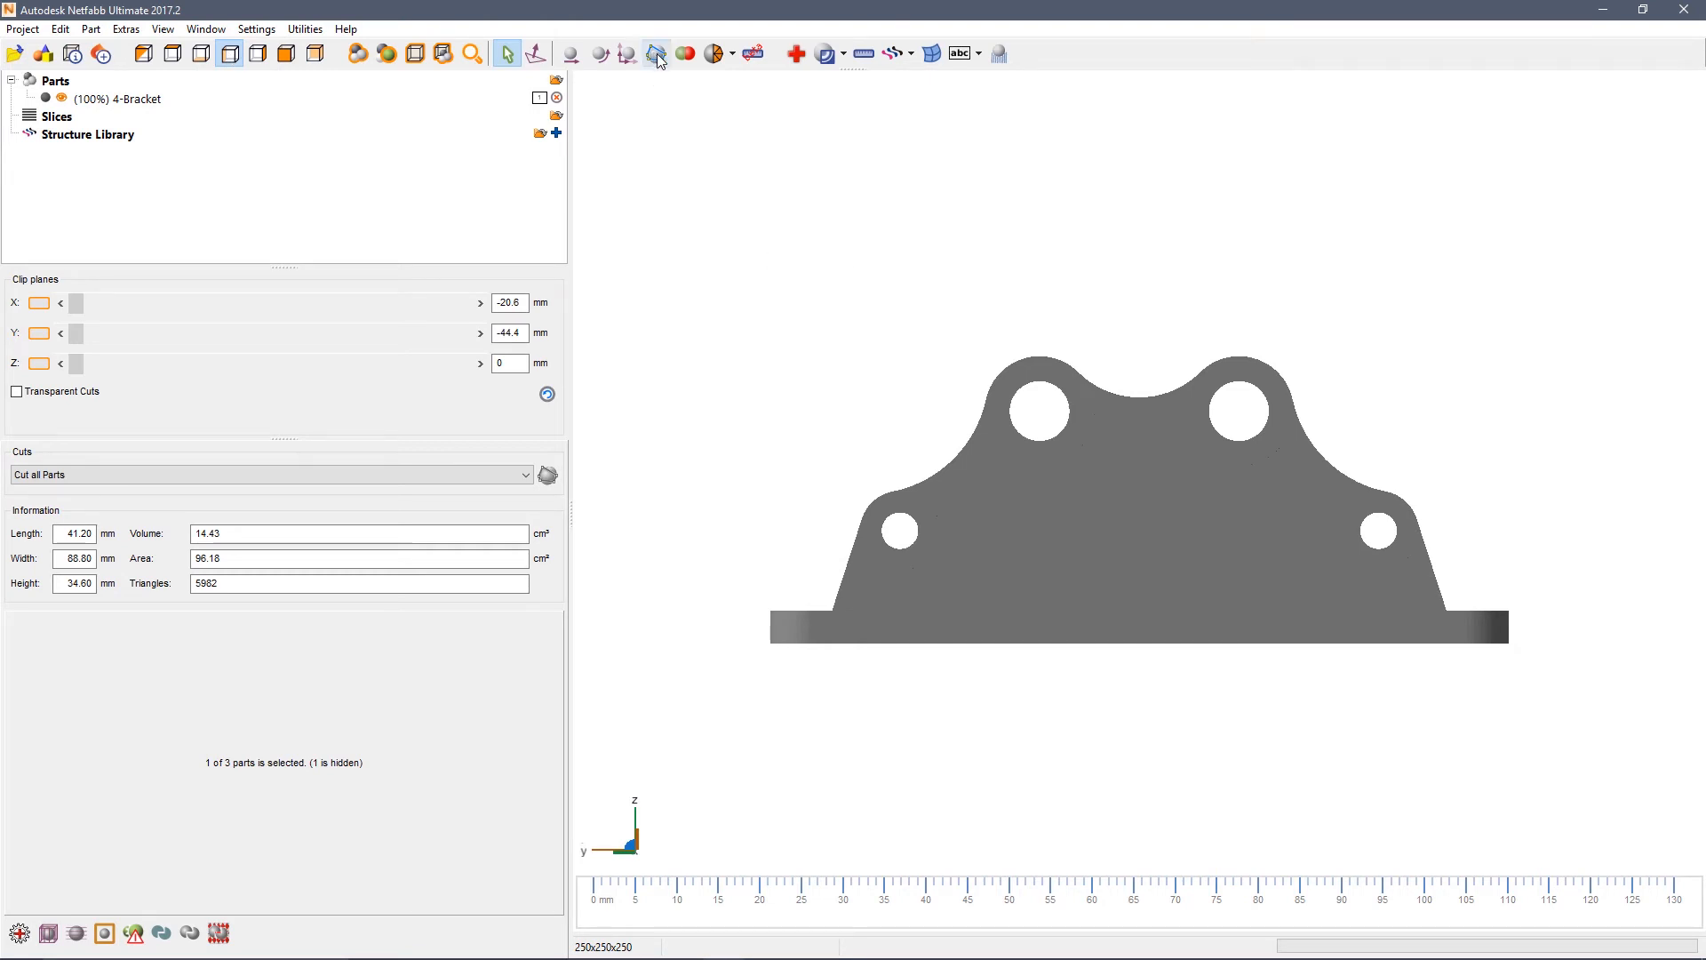
left_click(656, 53)
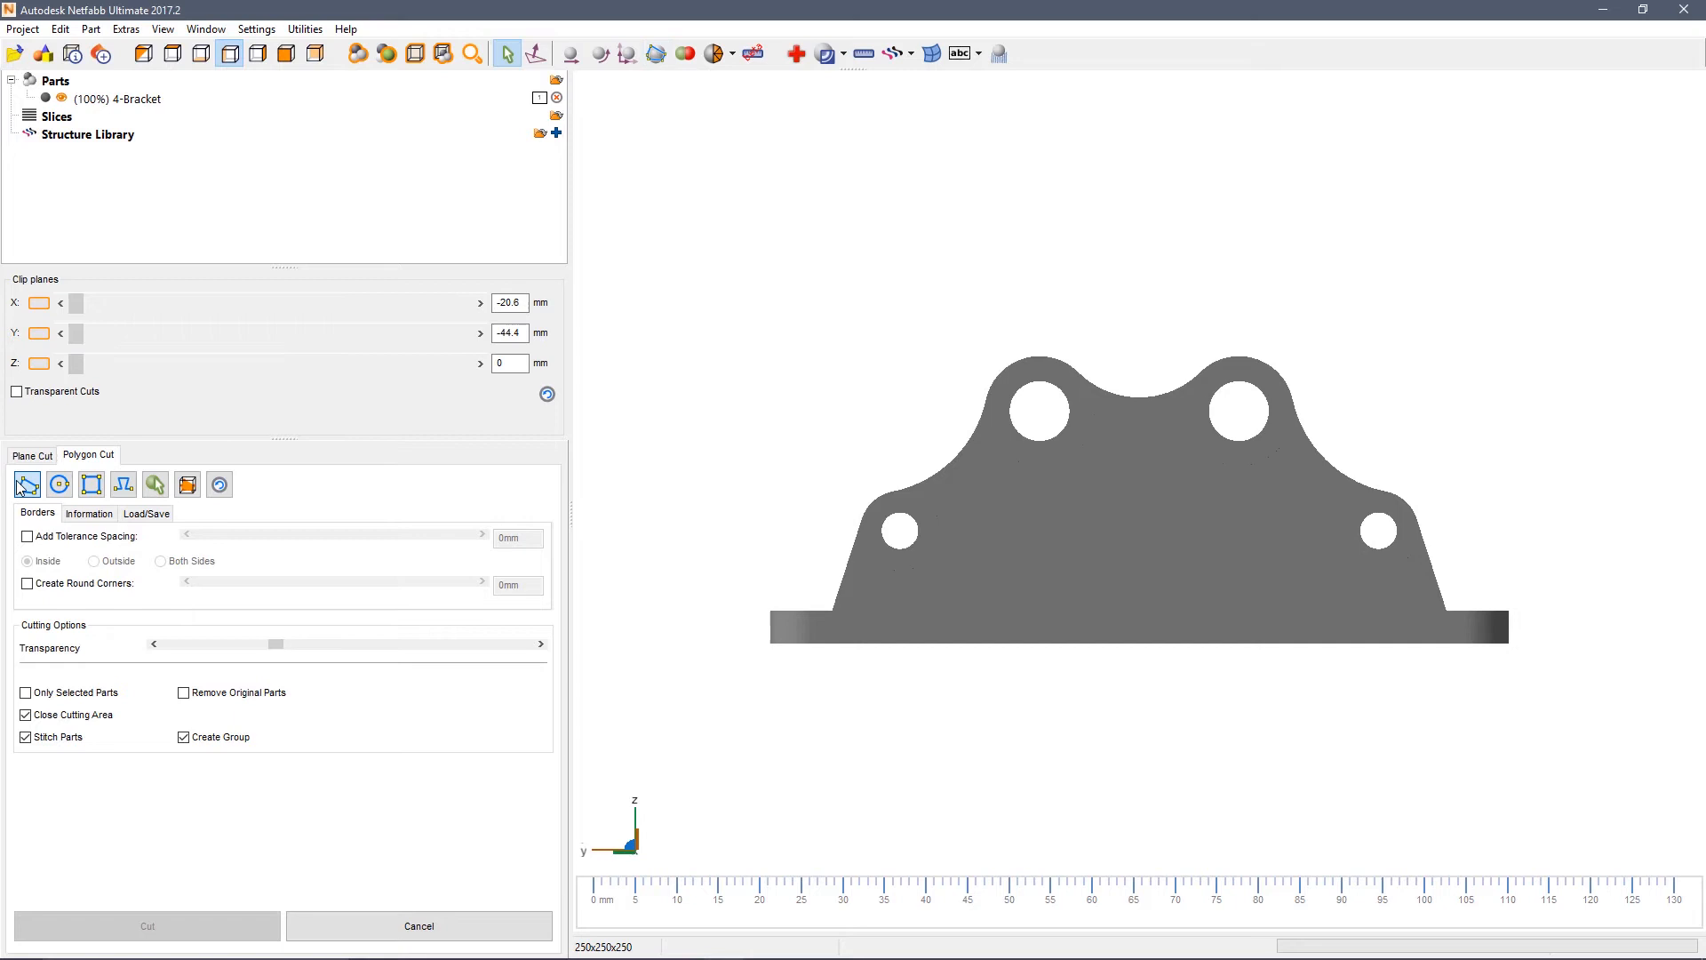
left_click(58, 484)
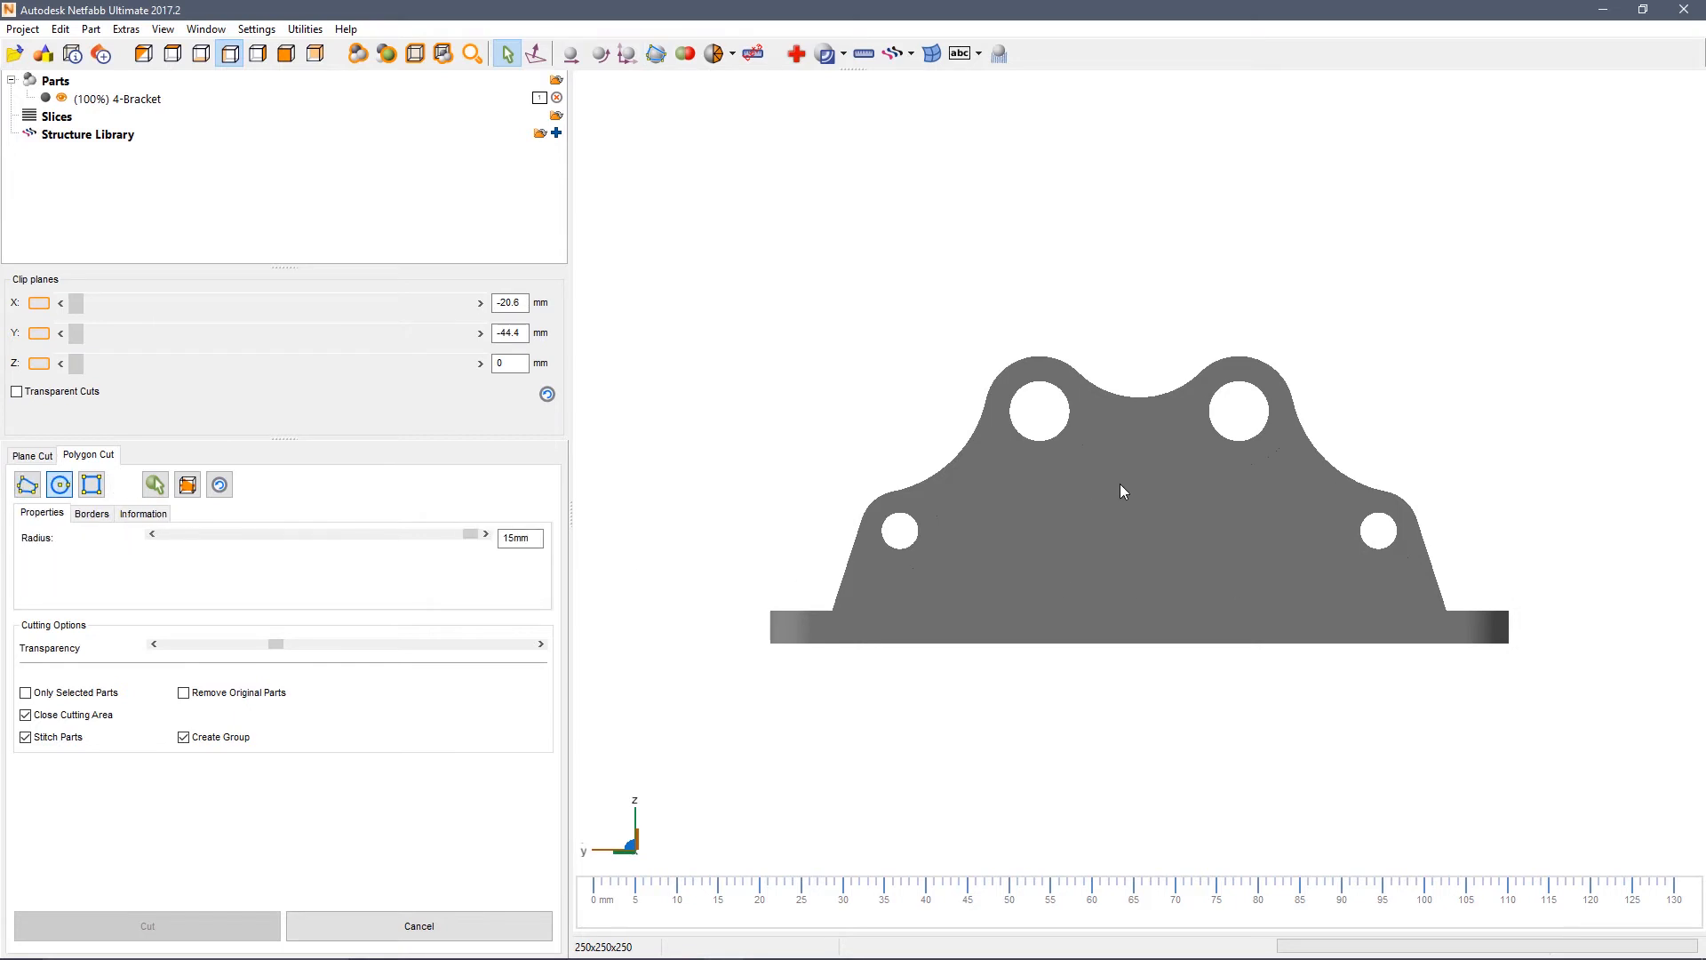
left_click(1130, 506)
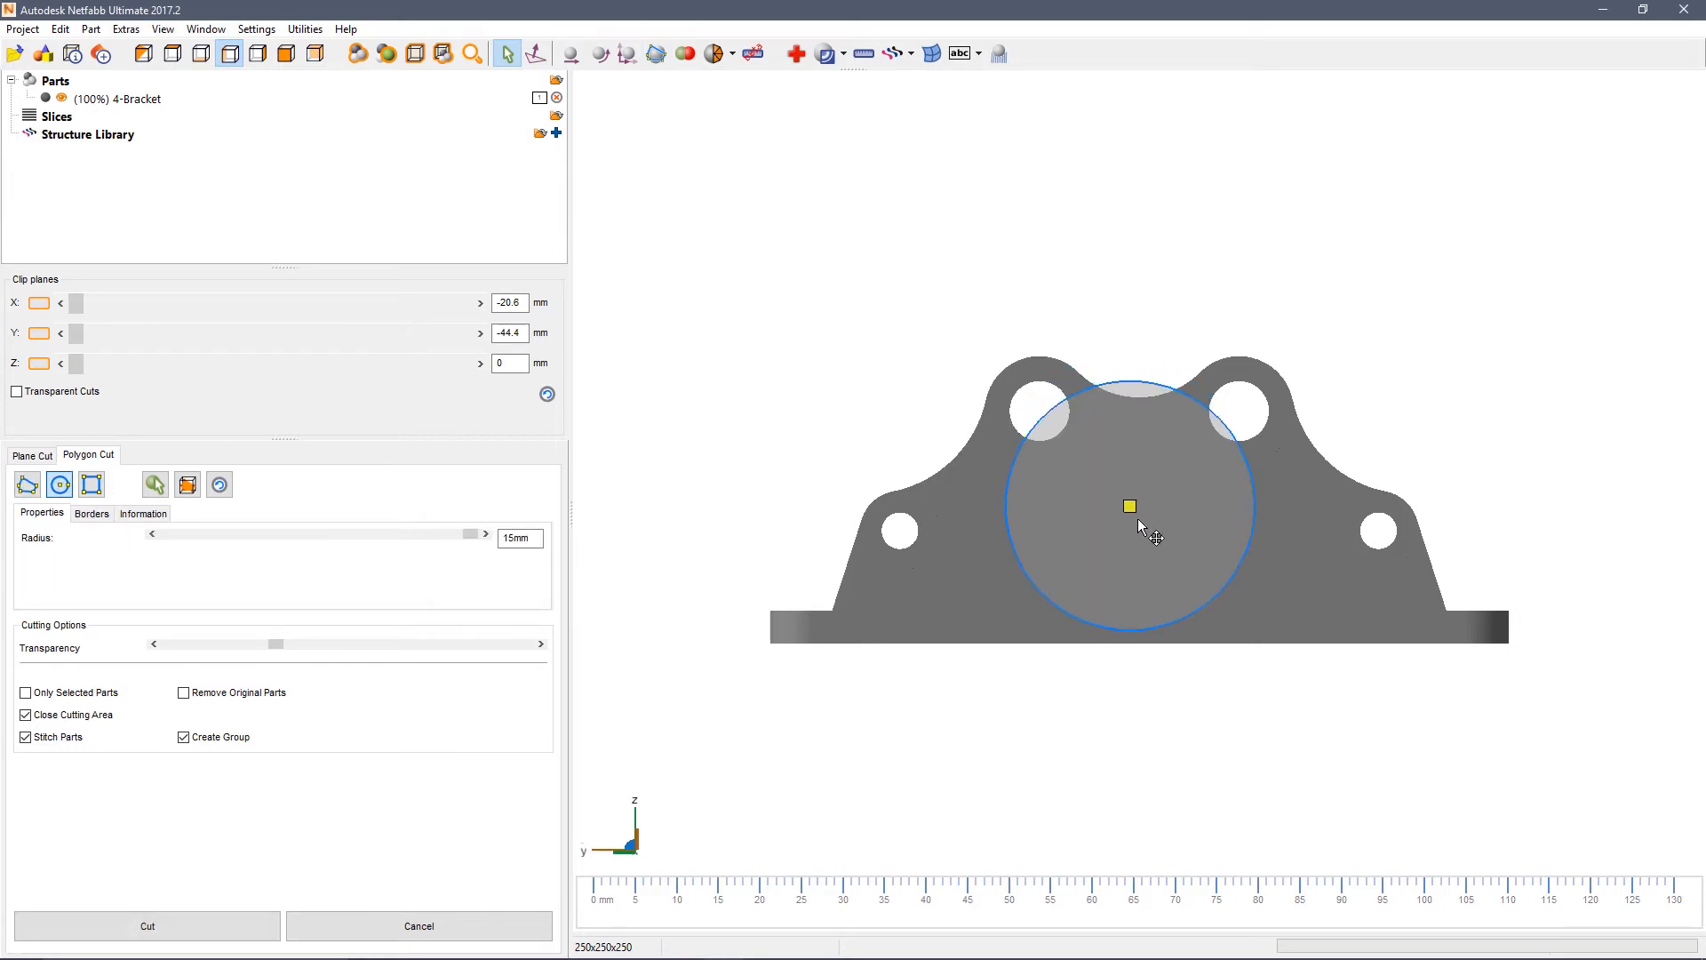
left_click_drag(1130, 505, 1135, 514)
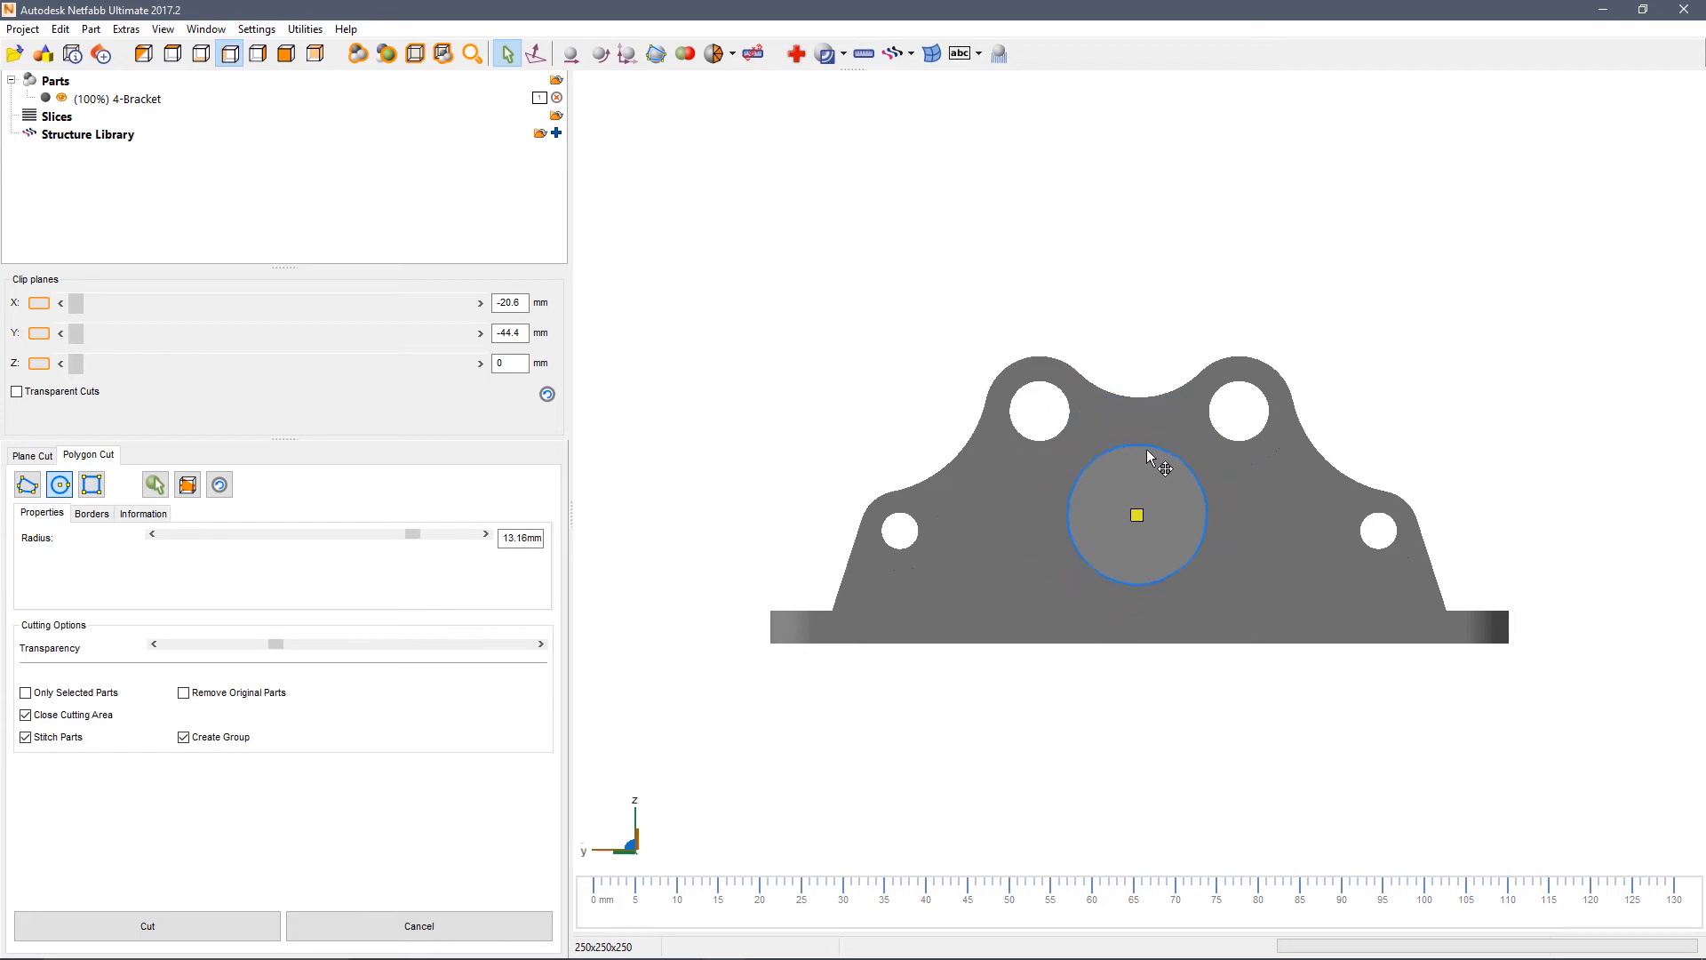
left_click_drag(411, 534, 433, 533)
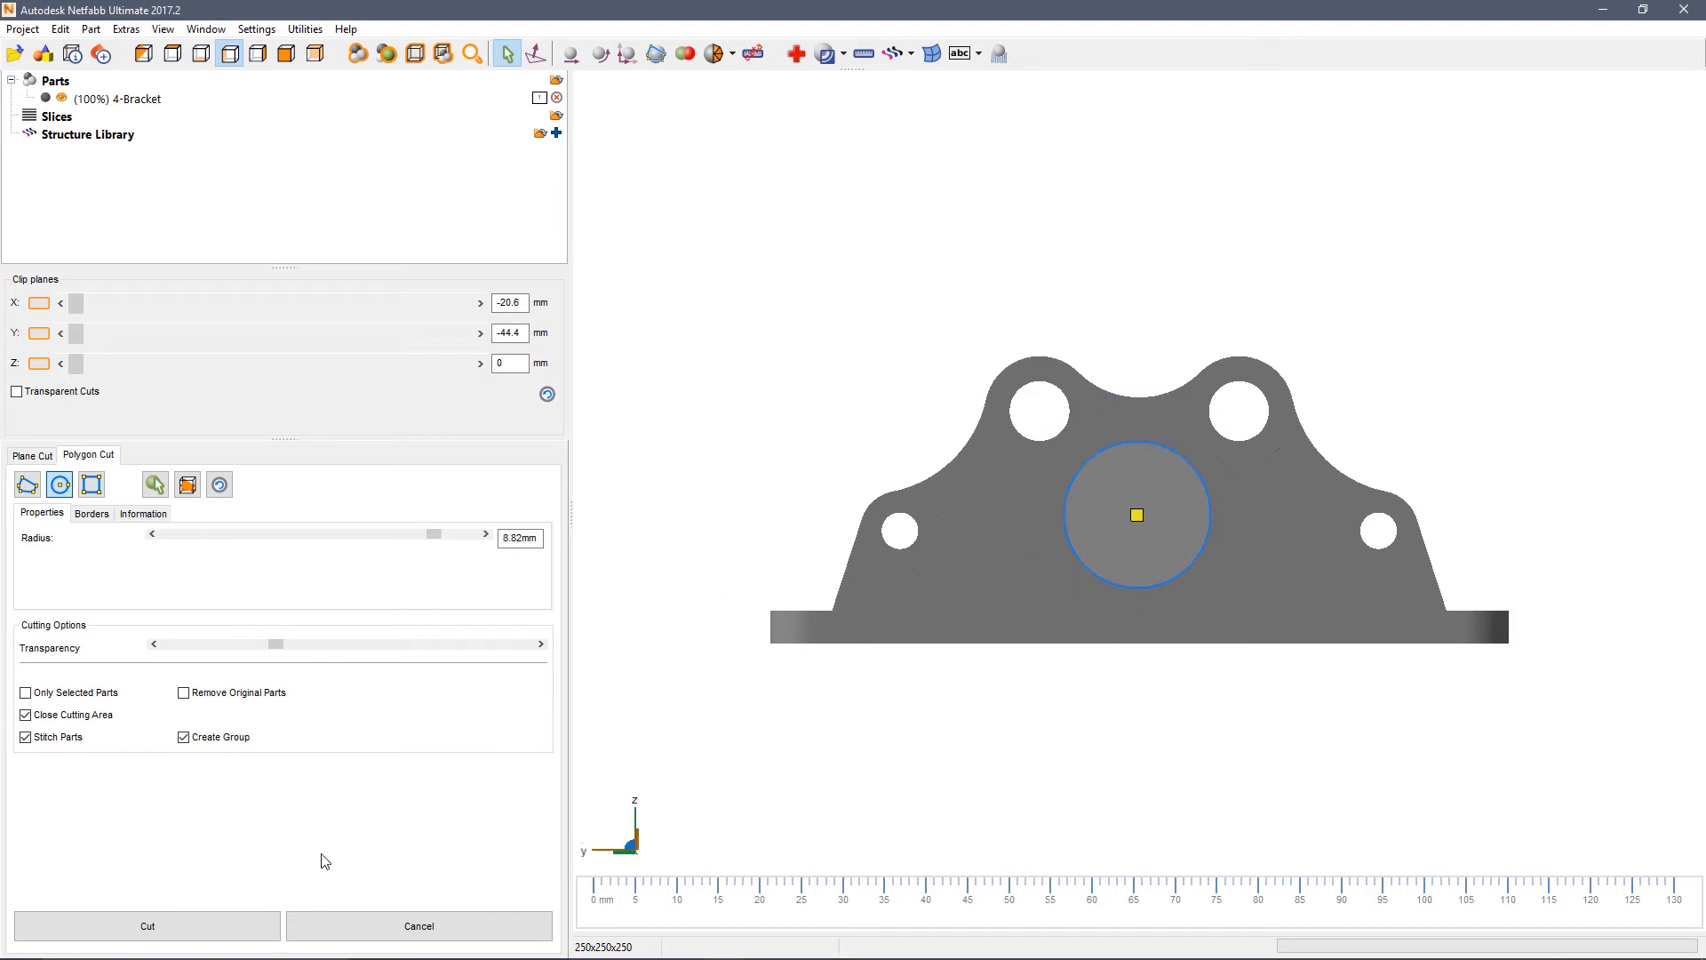
left_click(147, 926)
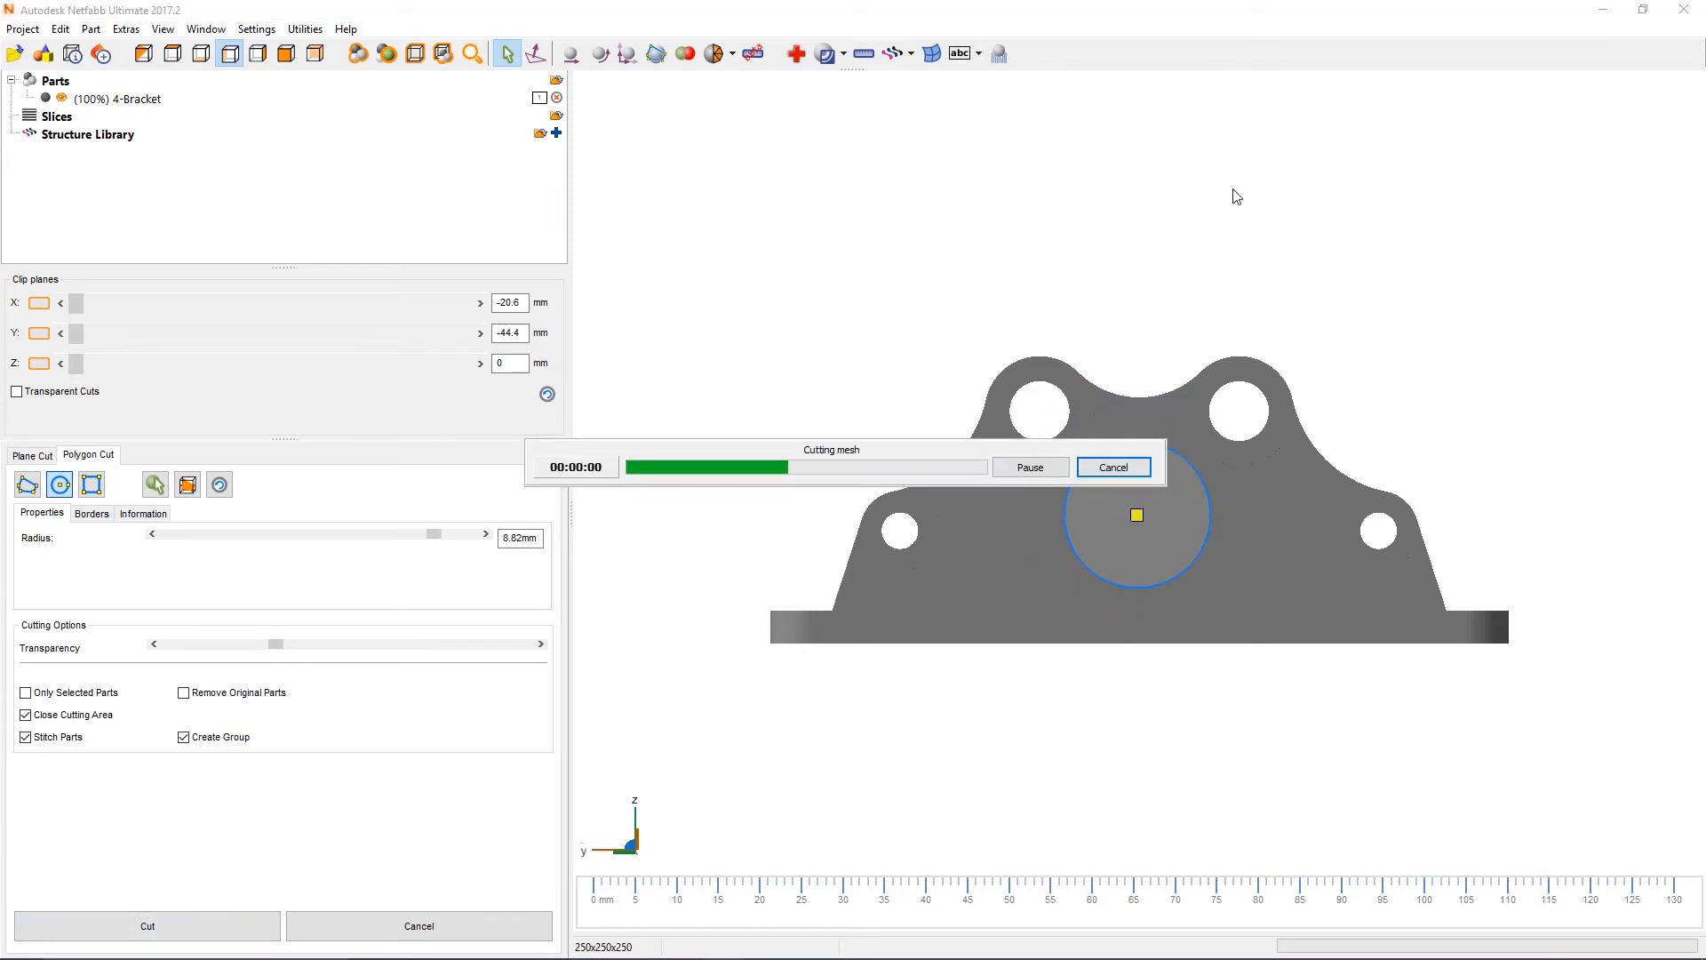
left_click(147, 926)
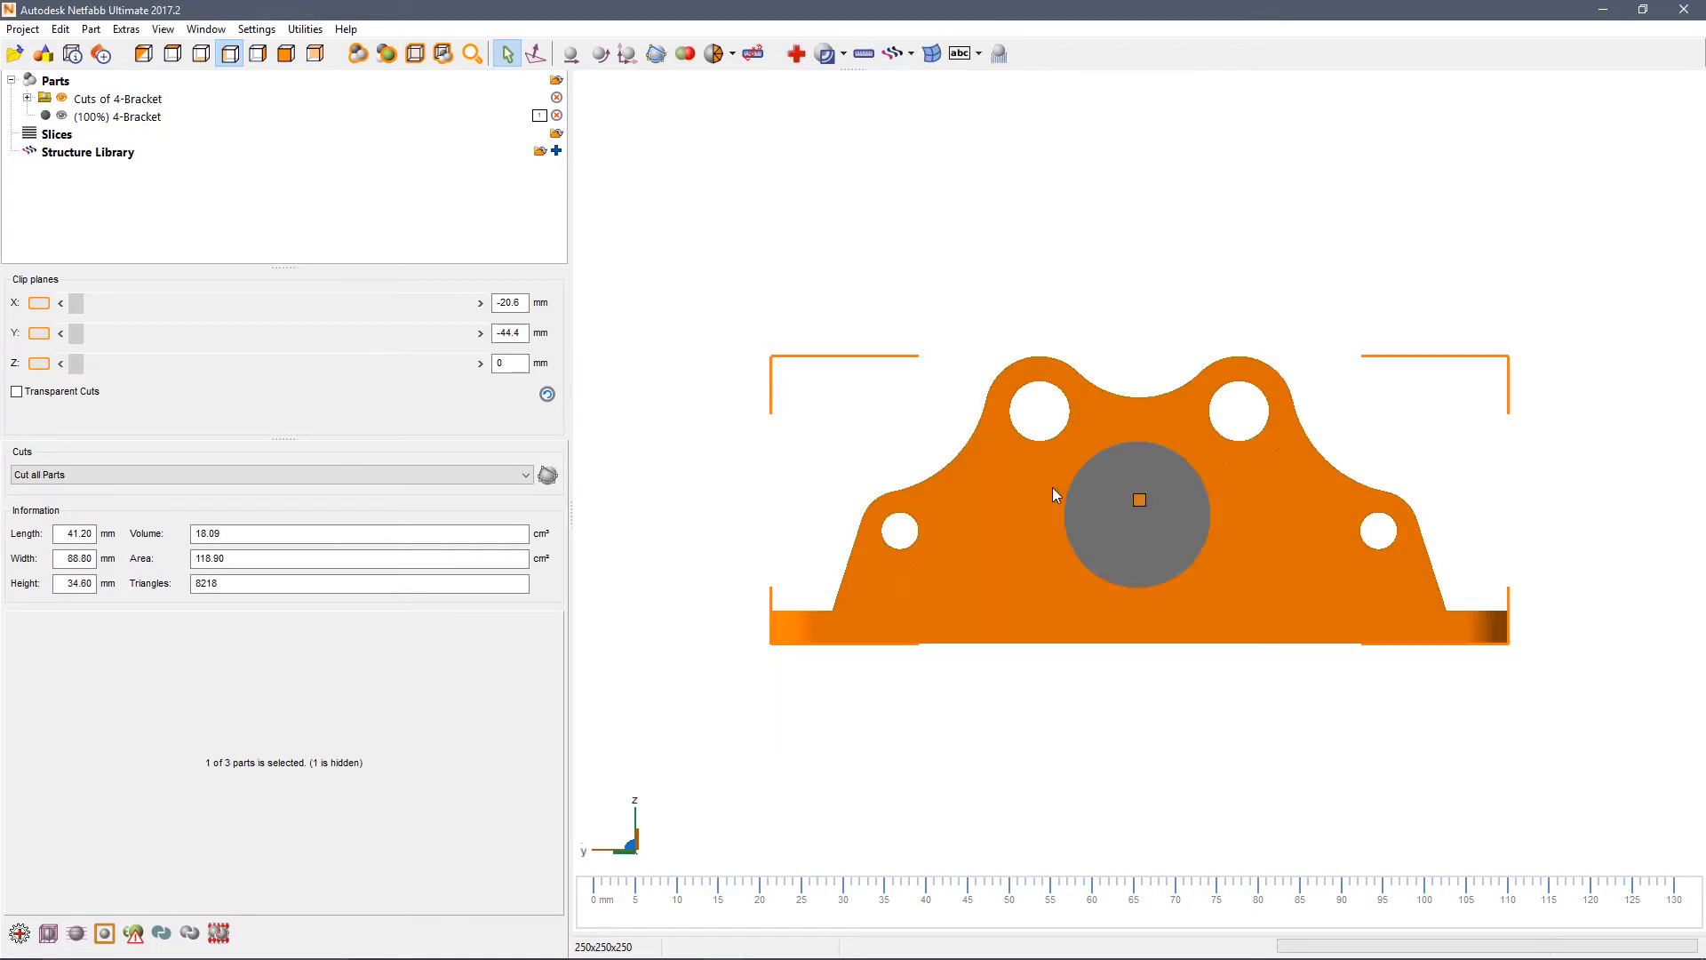
left_click(1136, 513)
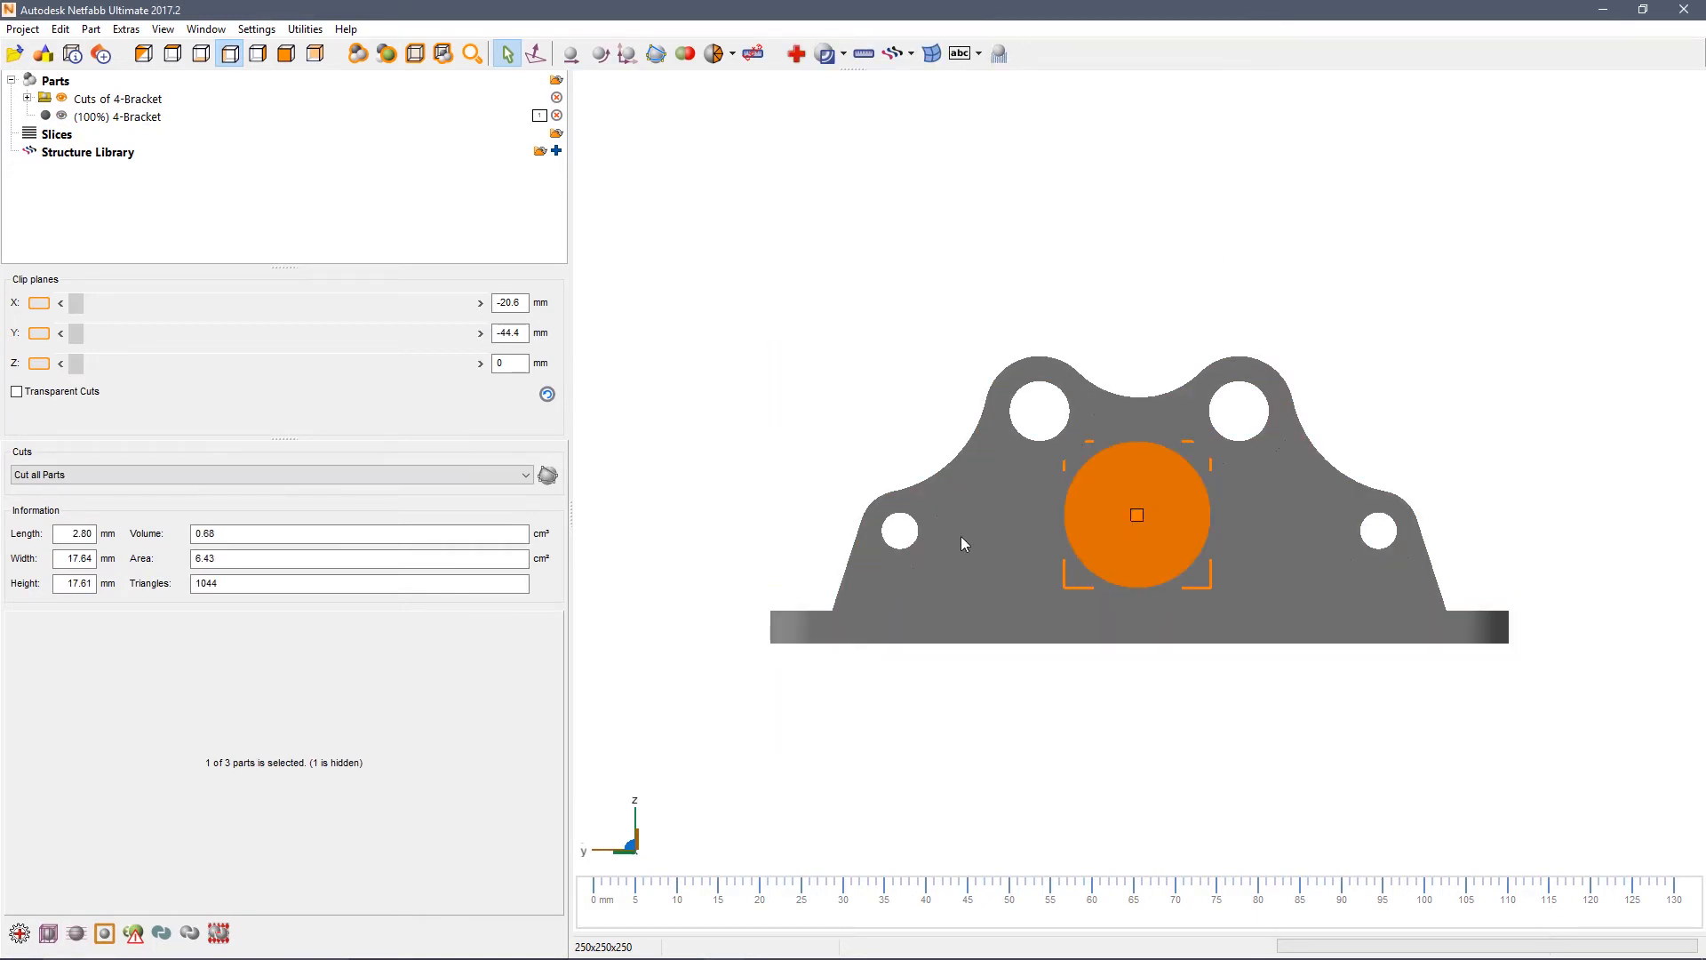
mouse_move(1181, 468)
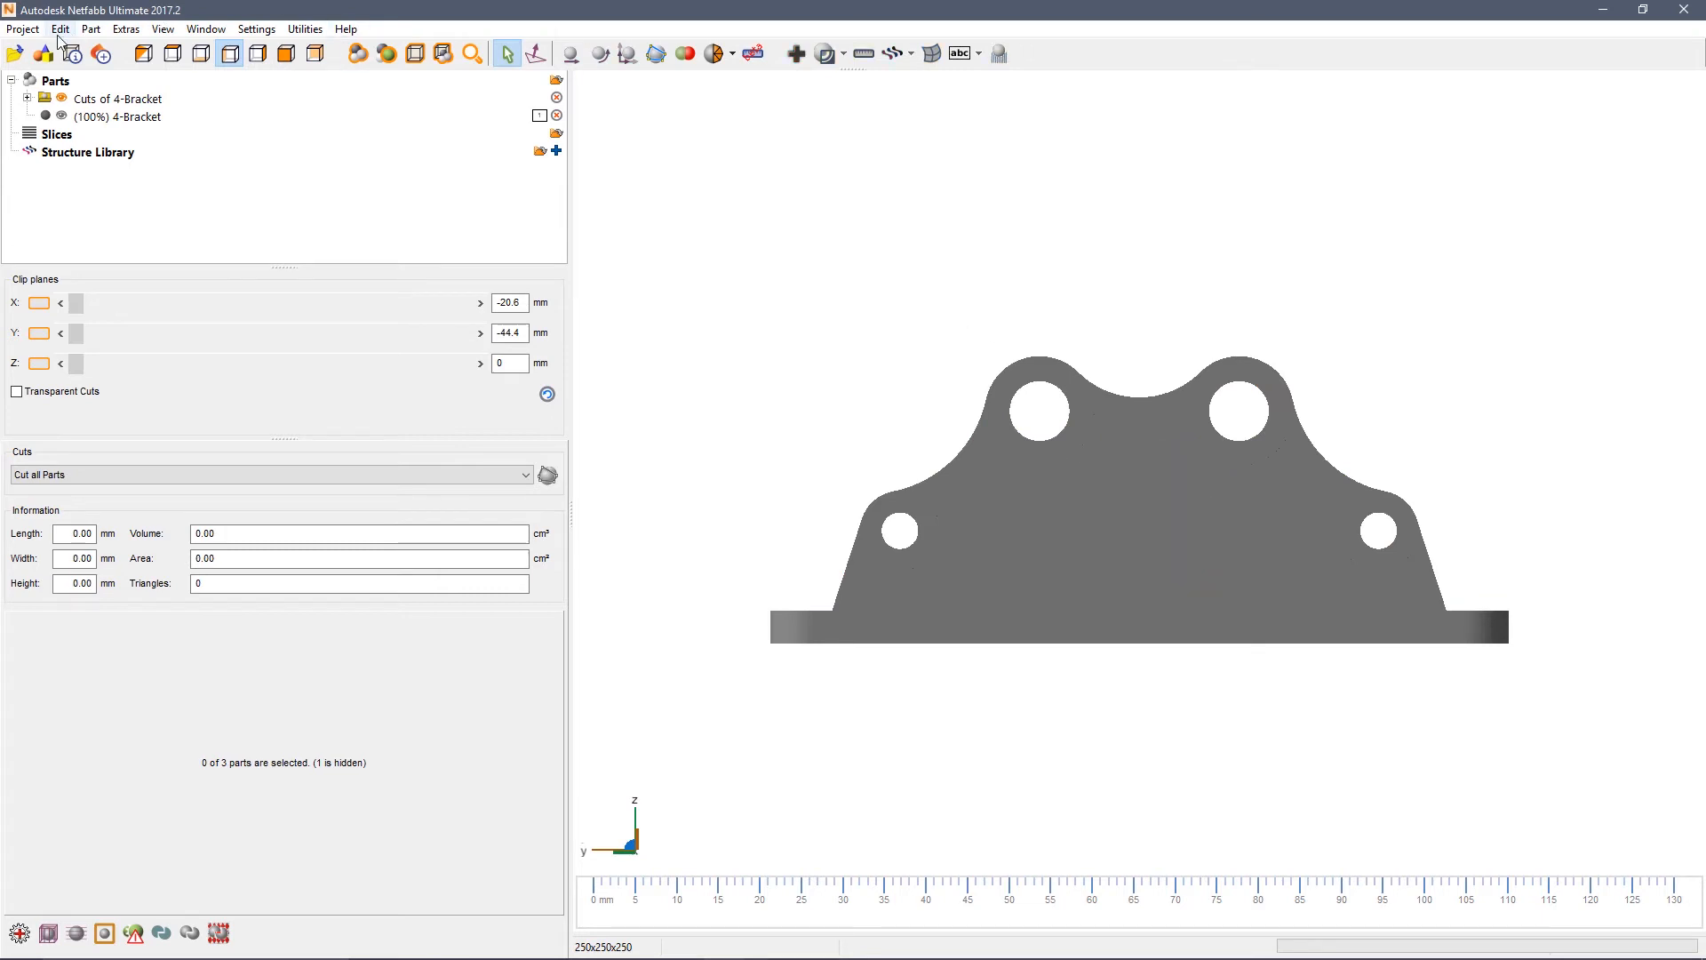
left_click(59, 28)
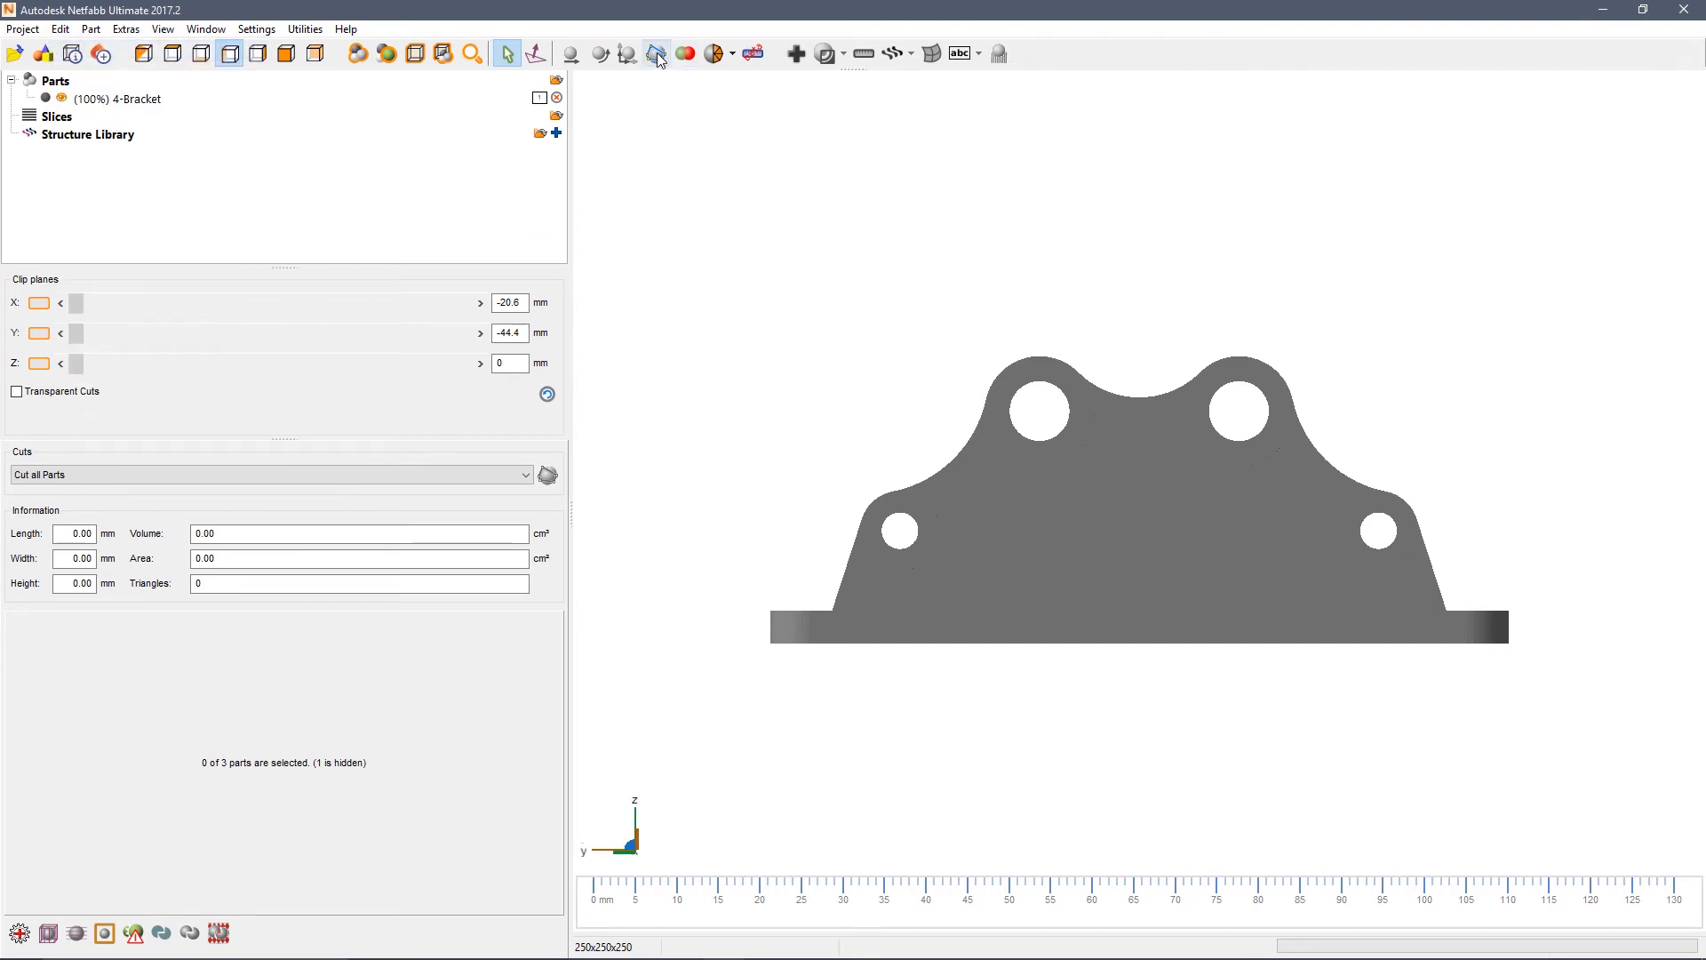
- Draw a rectangular free-cut outline around the base flange
left_click(656, 53)
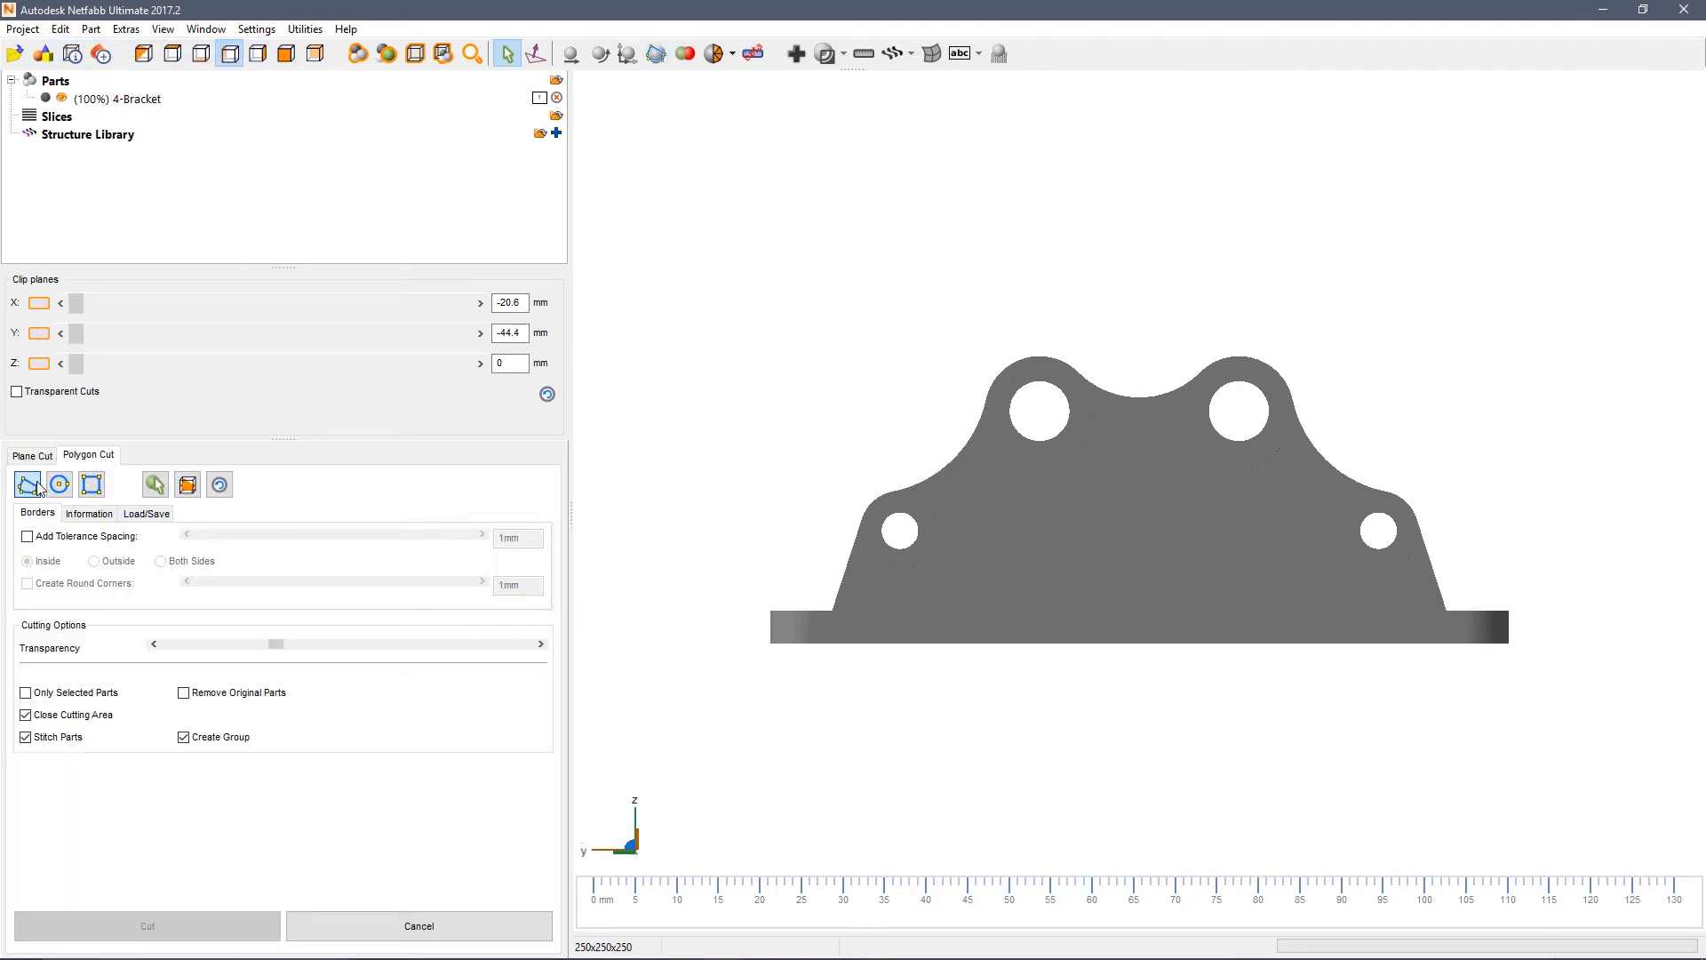
mouse_move(28, 485)
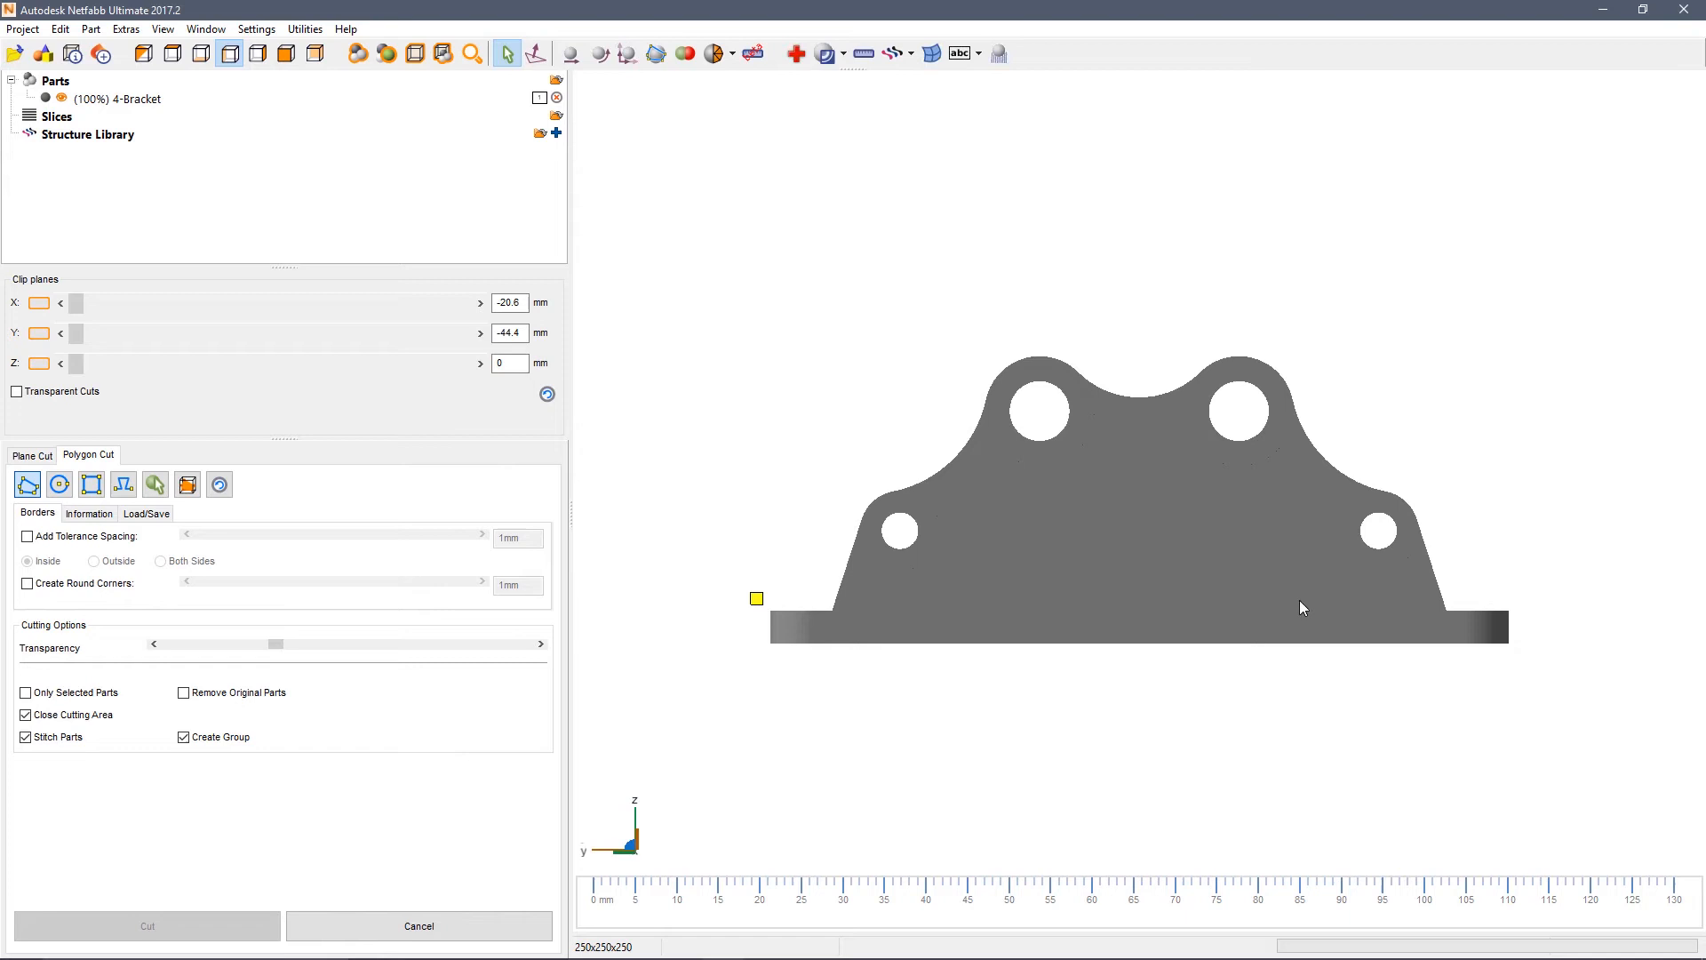
left_click(1532, 600)
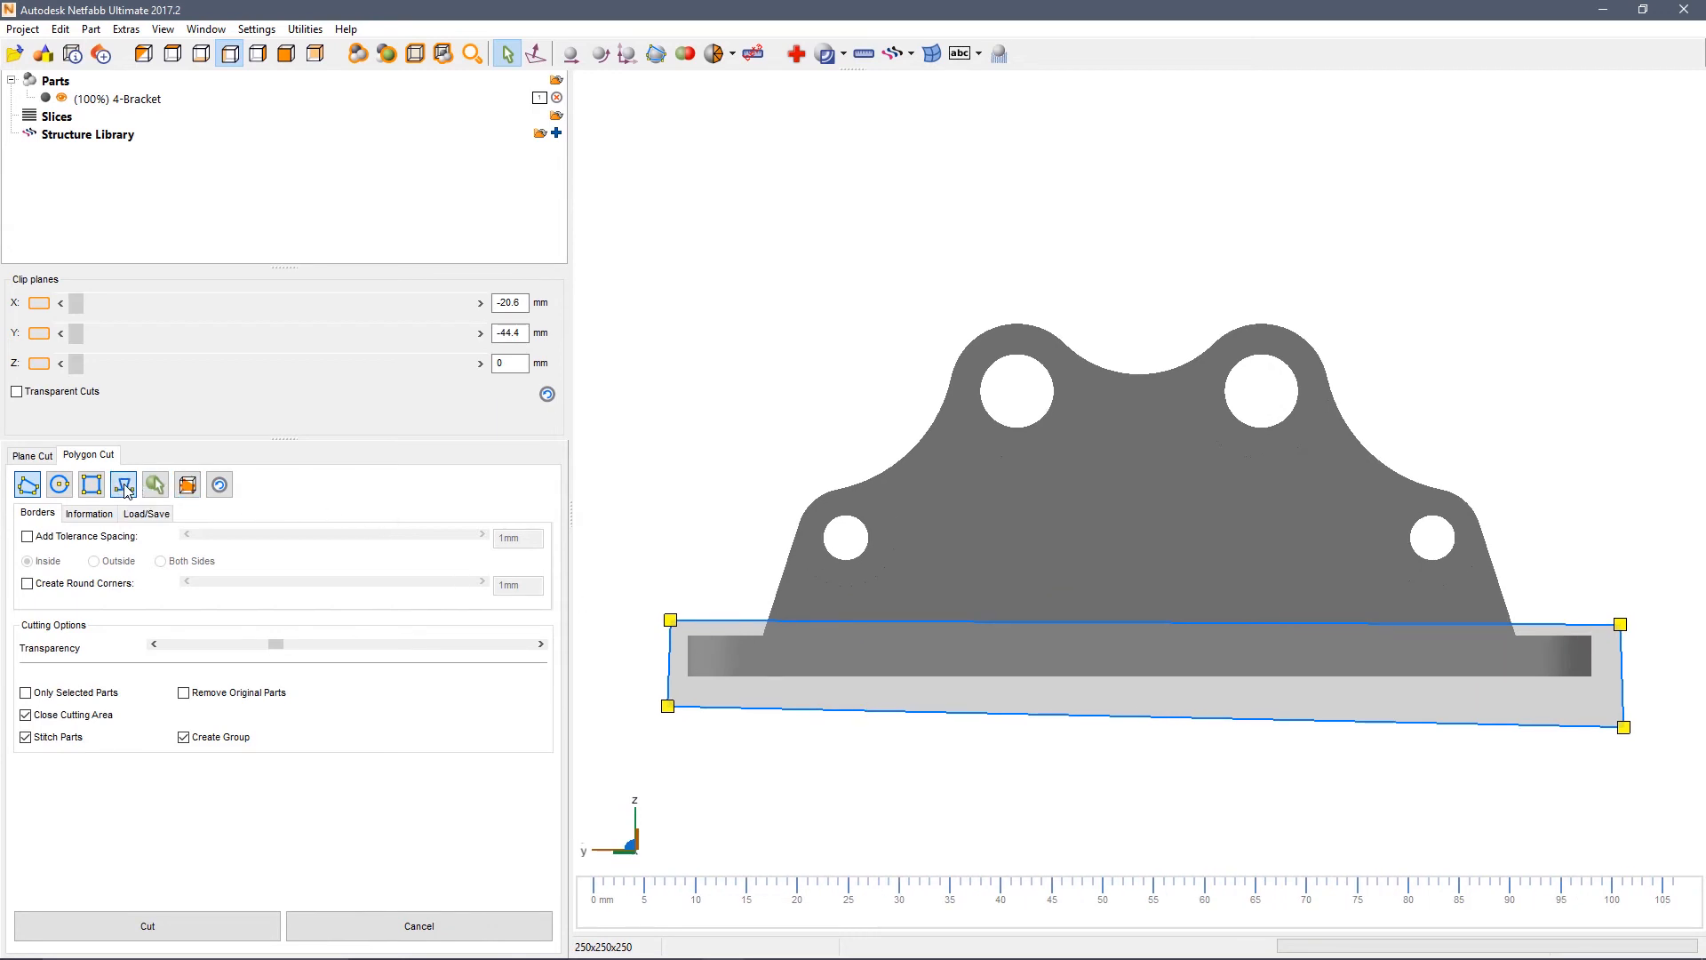
- Add four dovetail joints per edge: height 4, lower width 3, upper width 4
left_click(121, 484)
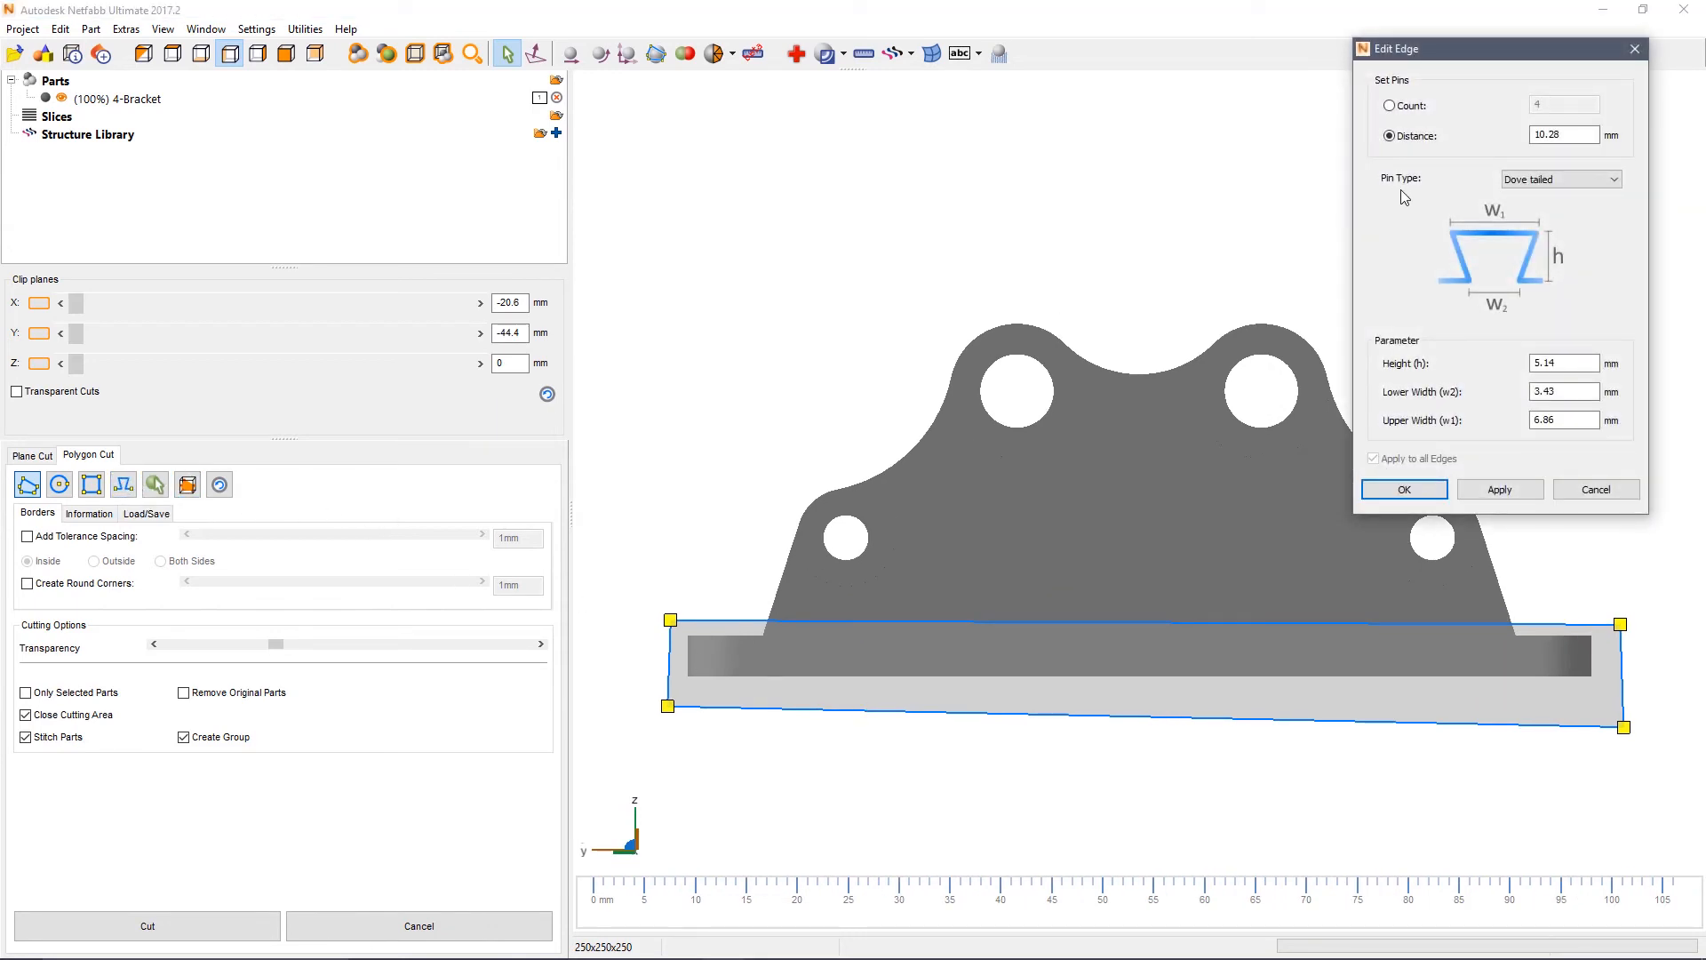
mouse_move(1431, 103)
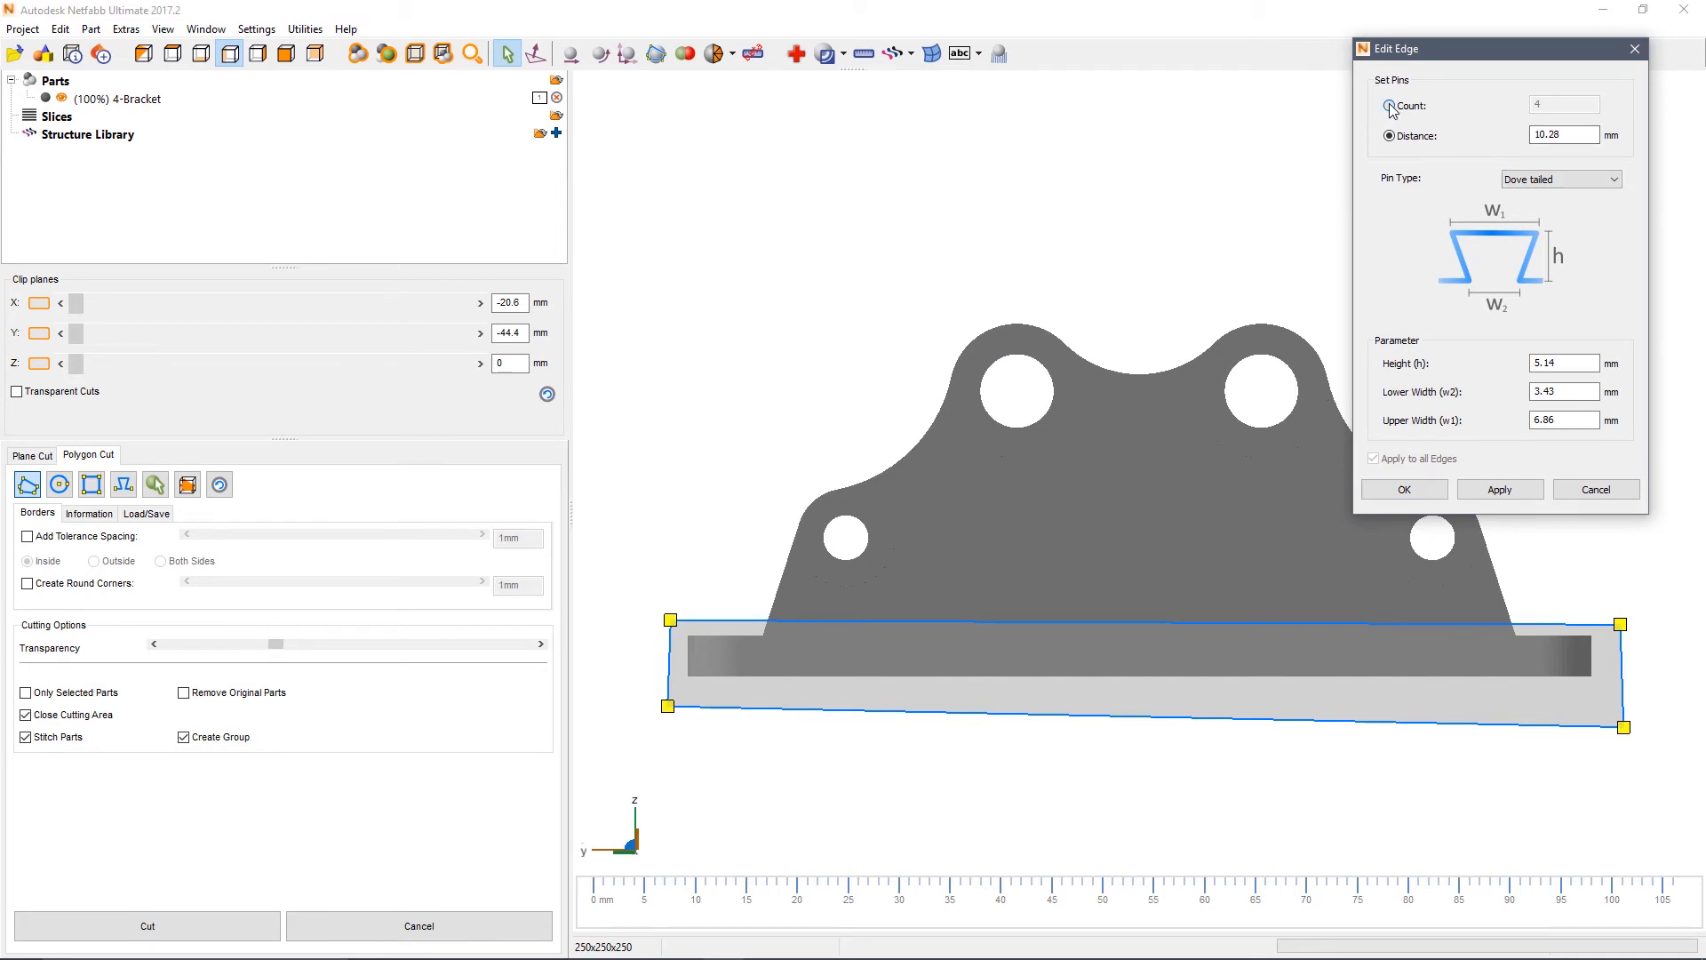
left_click(1389, 106)
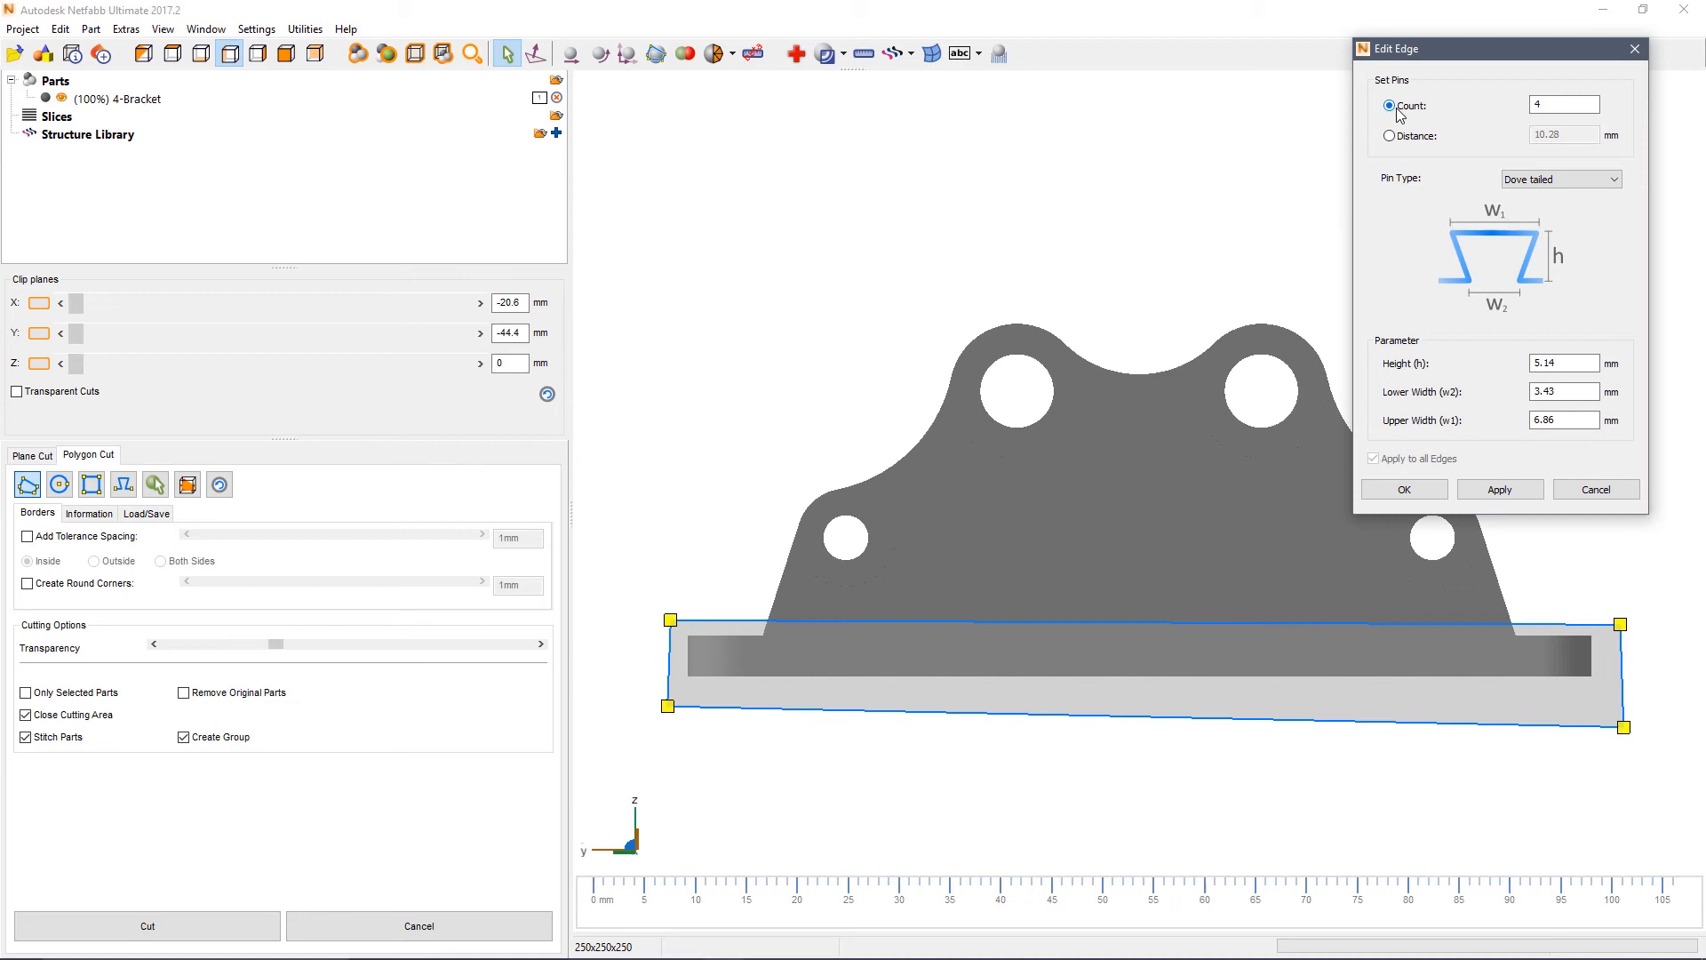
left_click(1564, 363)
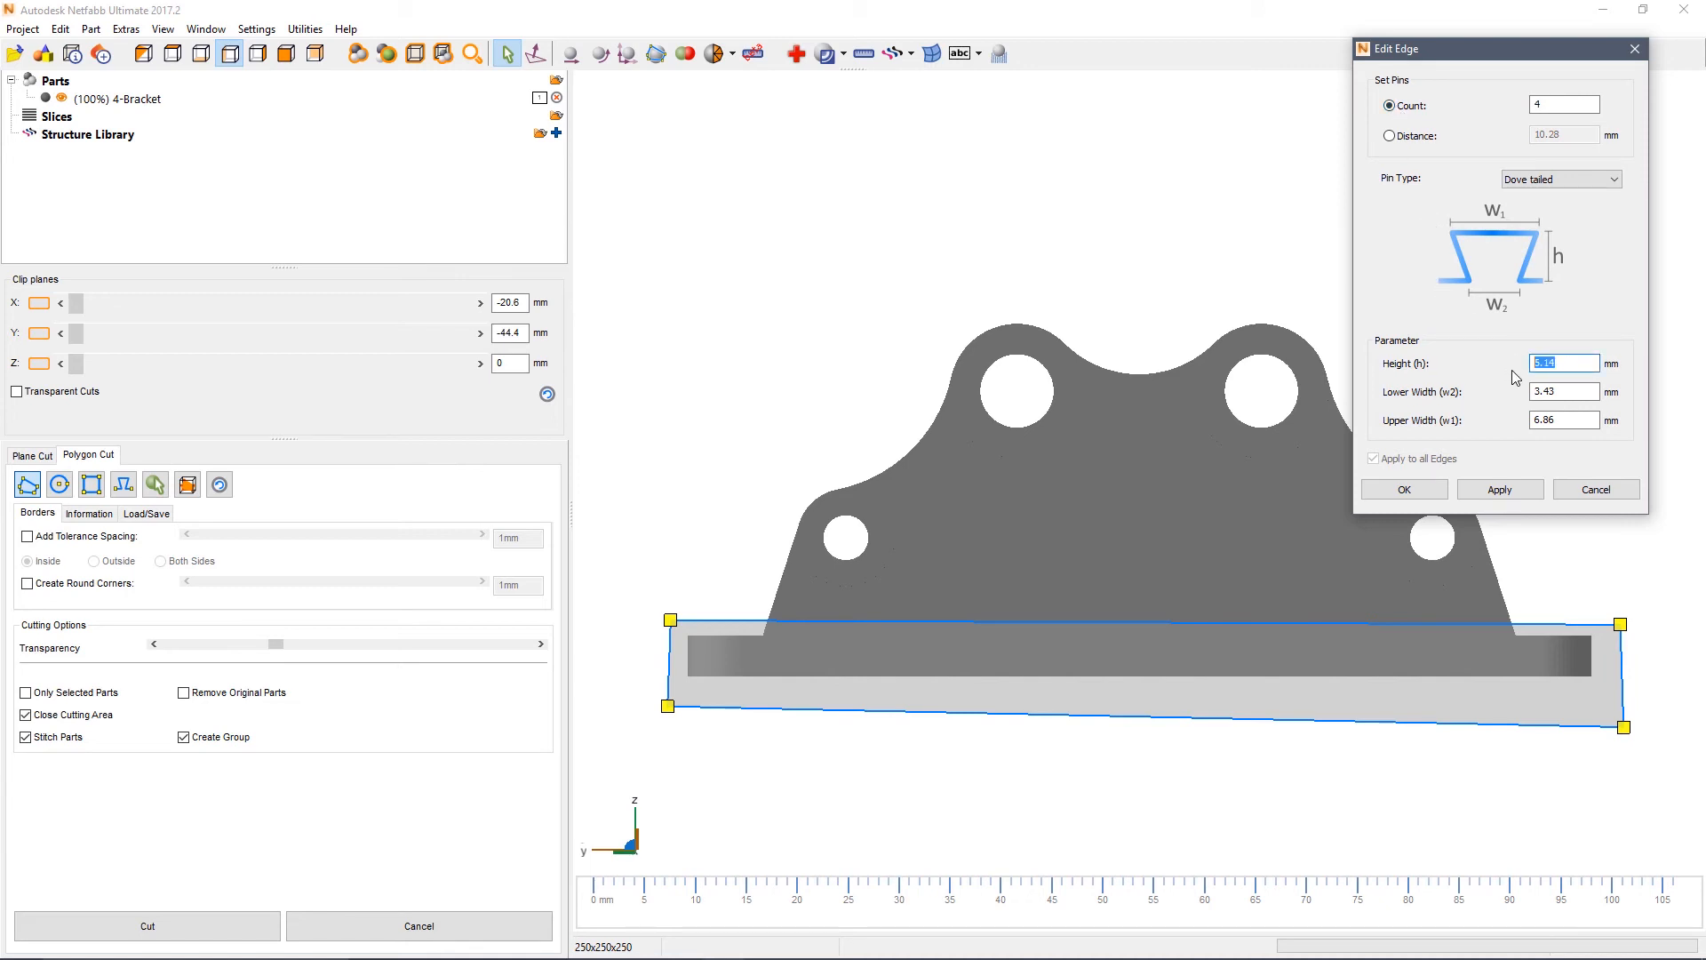
type("4")
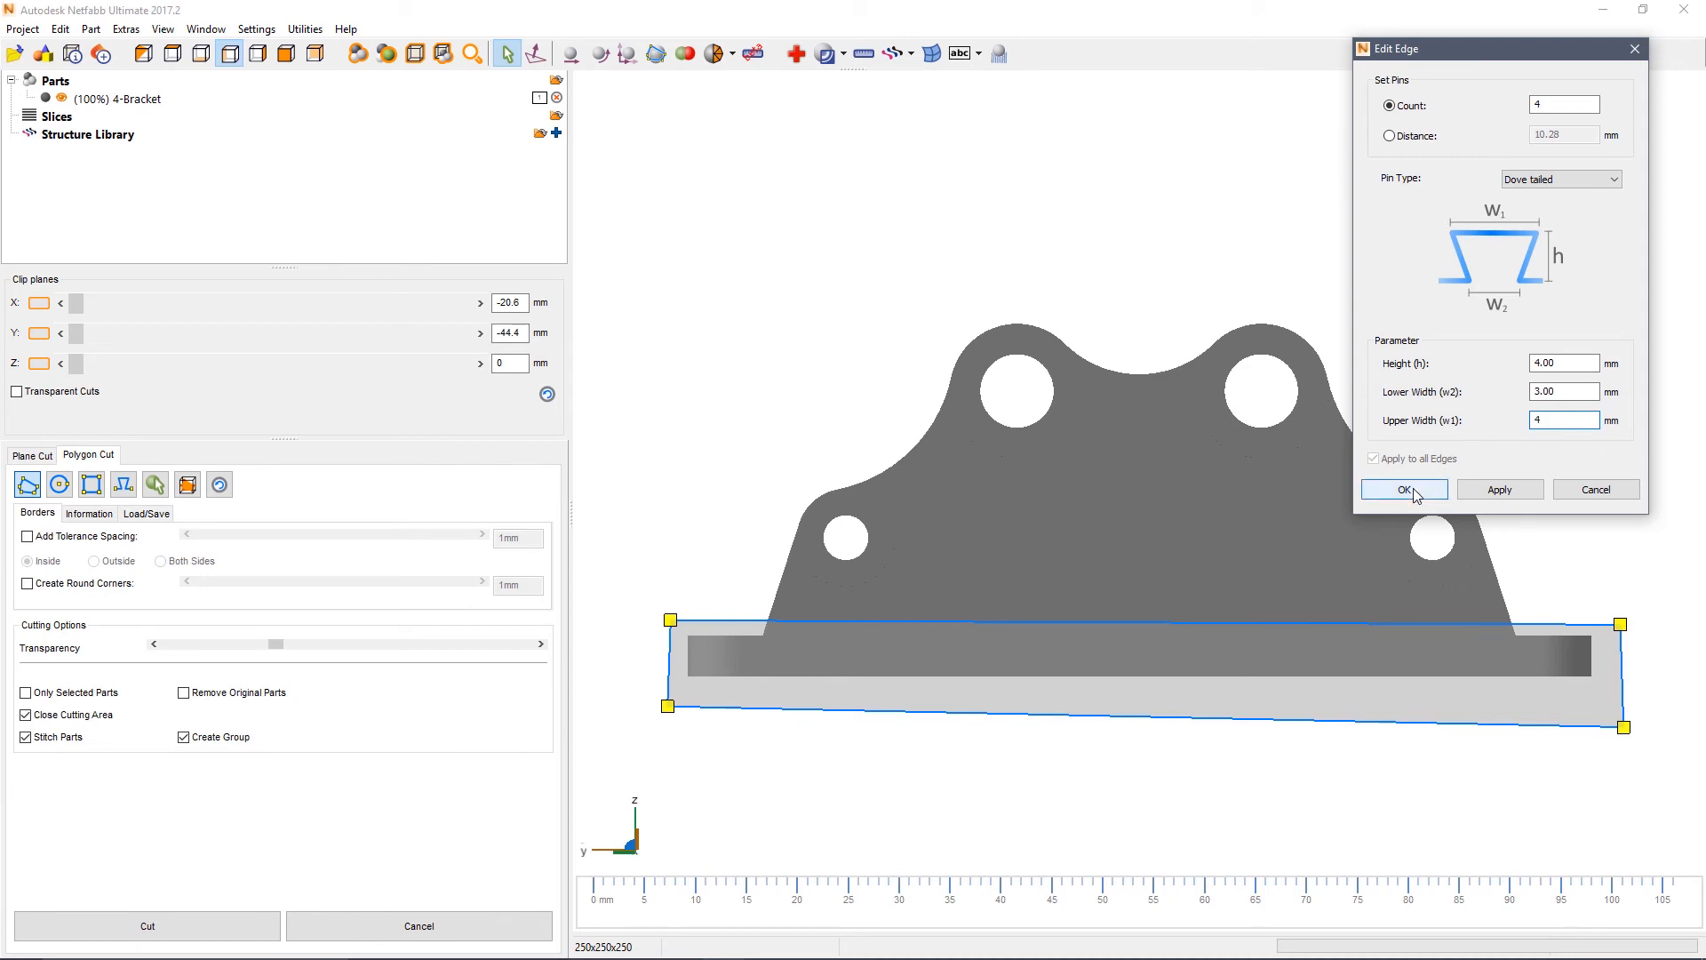
left_click(1402, 489)
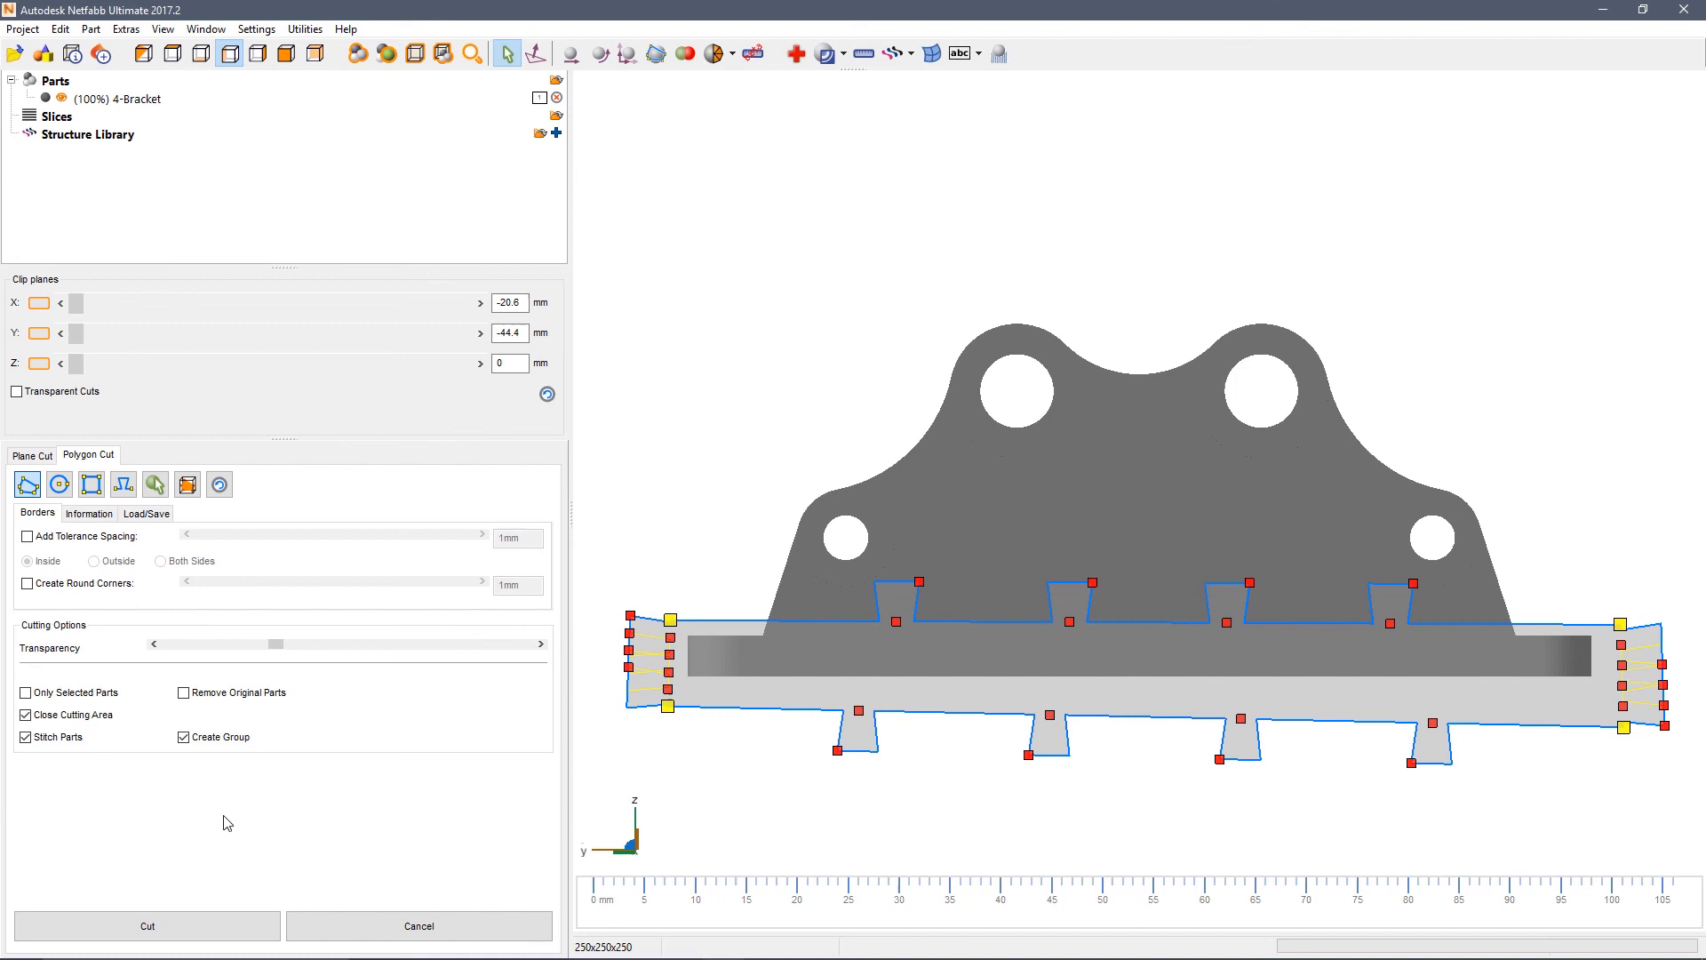
- Apply the cut along the dovetailed rectangular outline
left_click(147, 926)
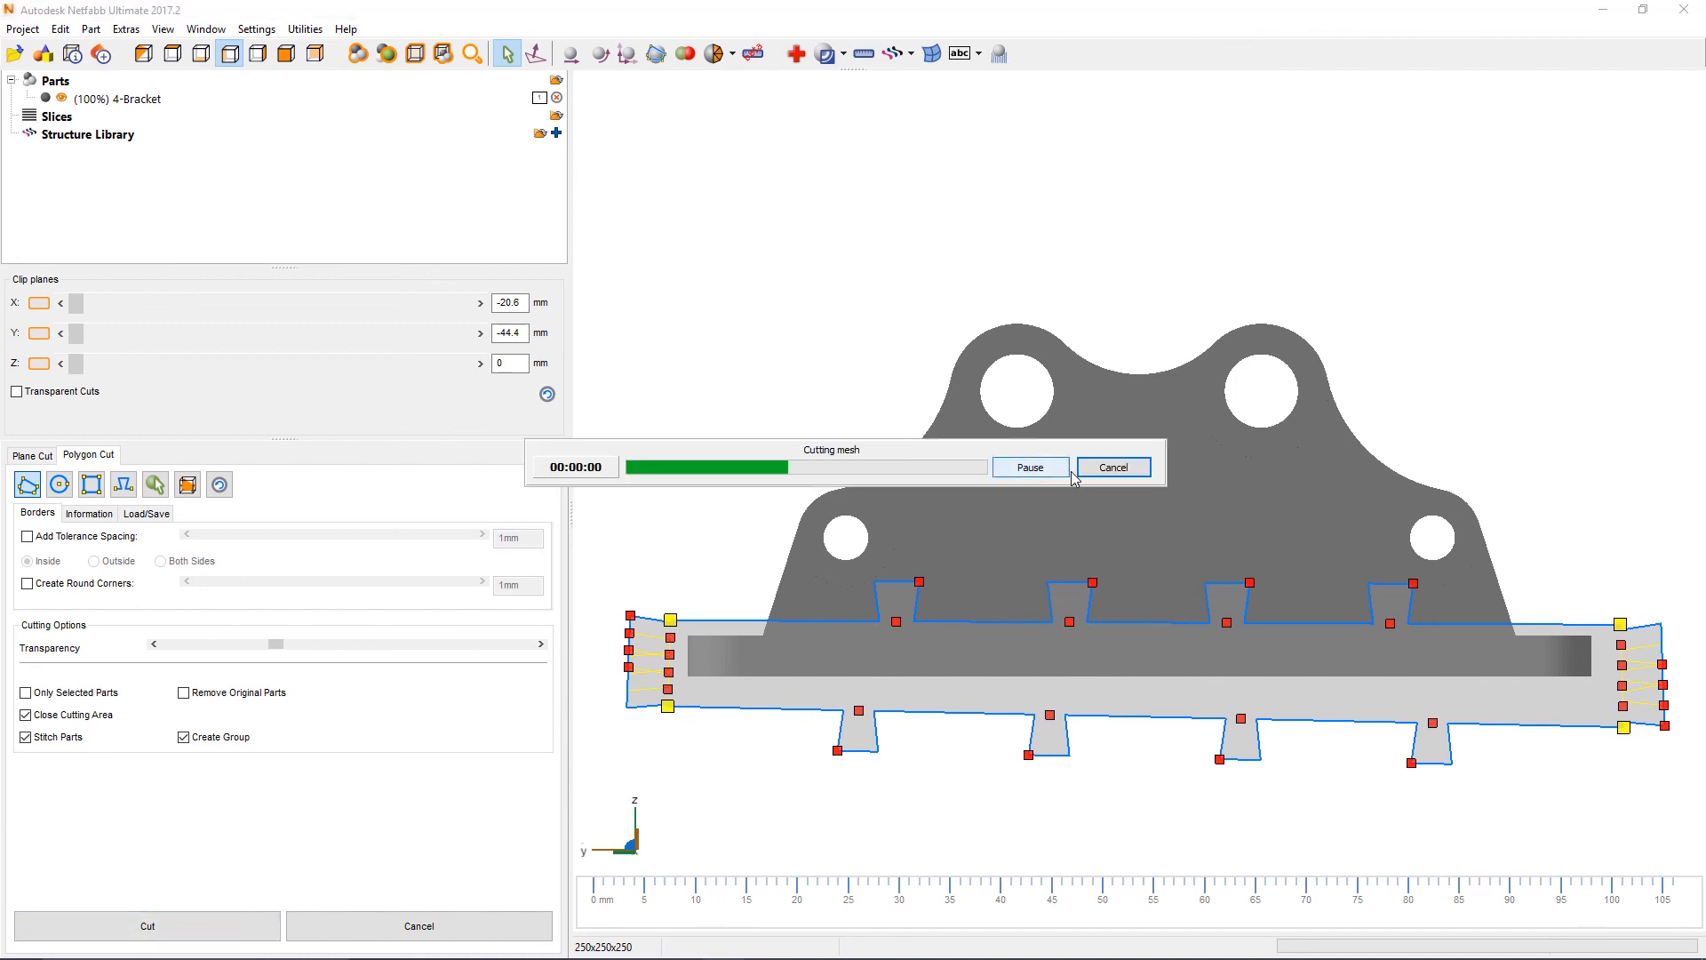